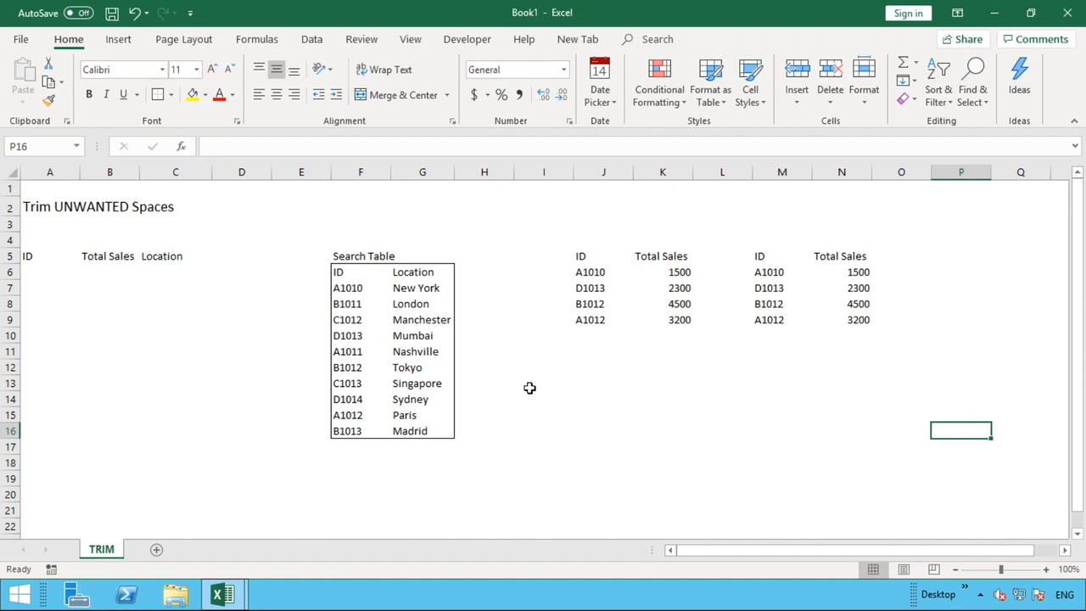
{"action": "mouse_move", "coordinate": [615, 196]}
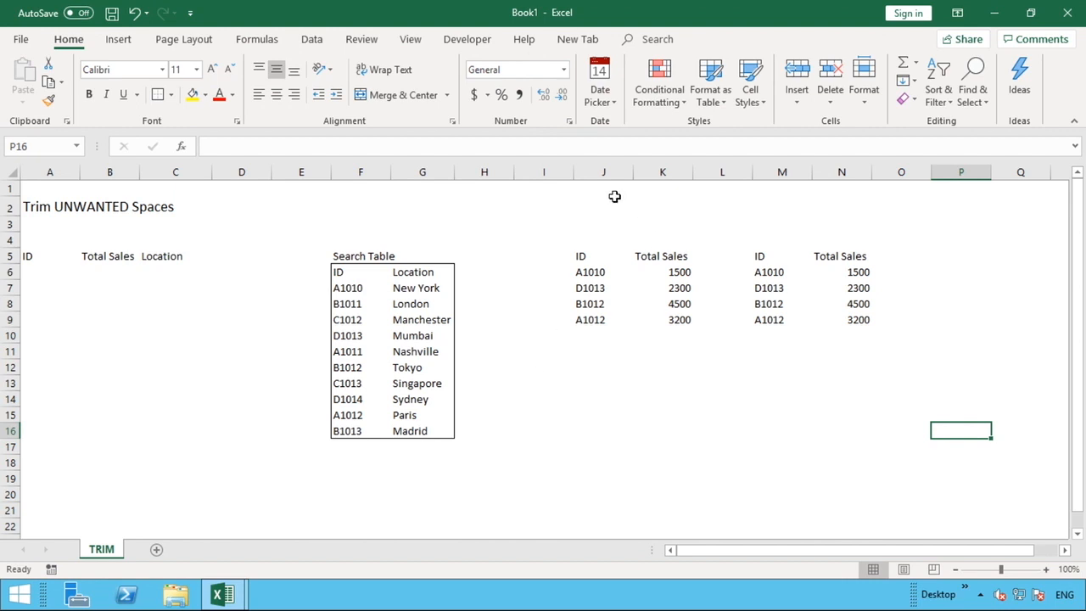
Step: Select and inspect the two sales tables on the right of the sheet
{"action": "left_click_drag", "start_coordinate": [603, 255], "coordinate": [603, 271]}
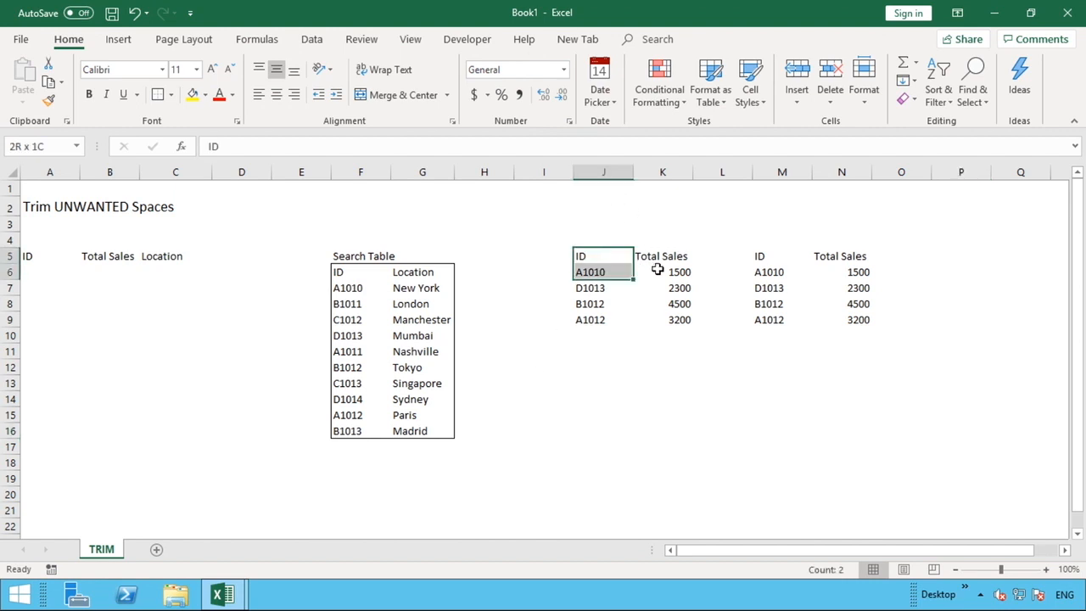
{"action": "left_click_drag", "start_coordinate": [580, 255], "coordinate": [679, 319]}
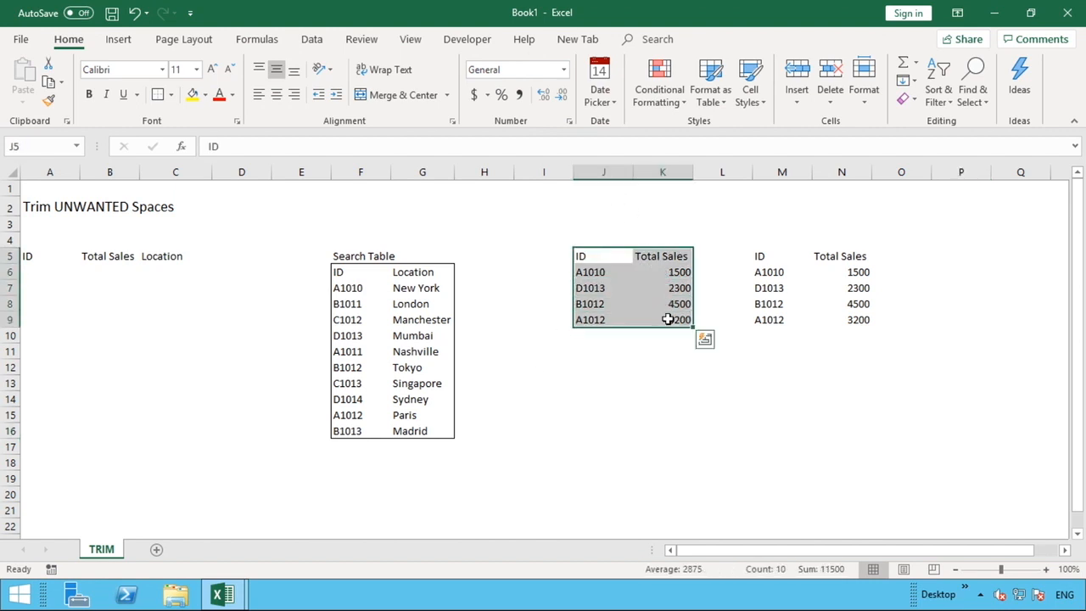
{"action": "left_click", "coordinate": [781, 255]}
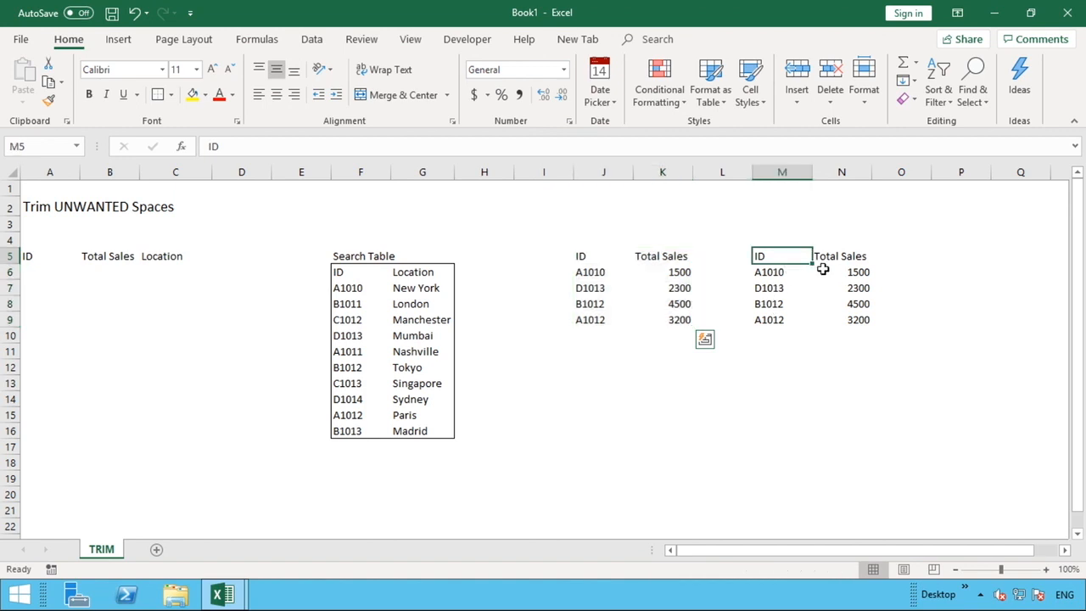
{"action": "left_click", "coordinate": [663, 366]}
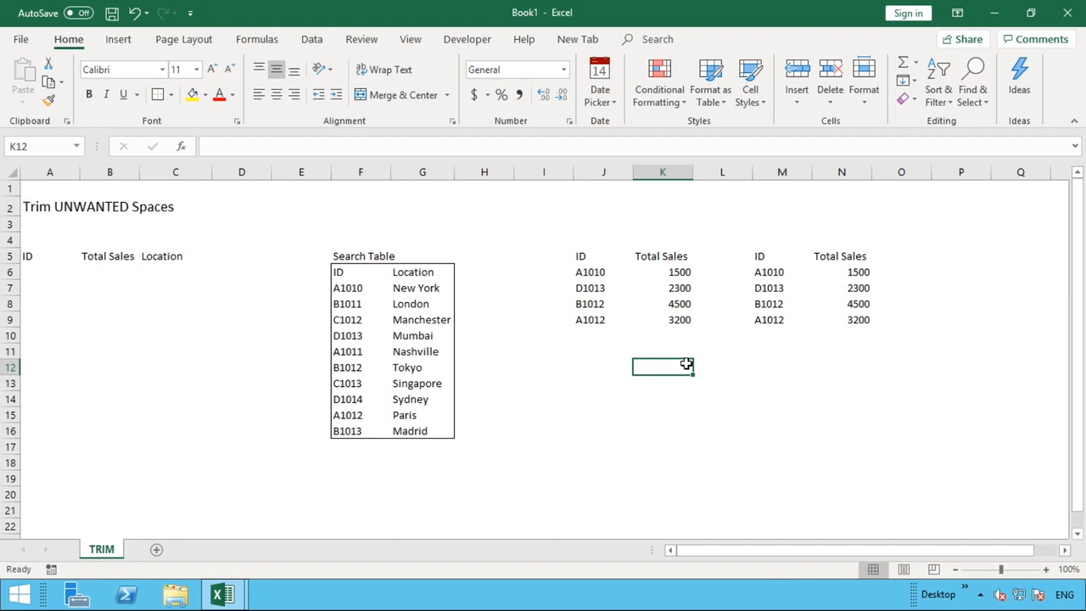
Step: Copy the first table's four IDs (from A1010) and totals into A6
{"action": "left_click", "coordinate": [603, 272]}
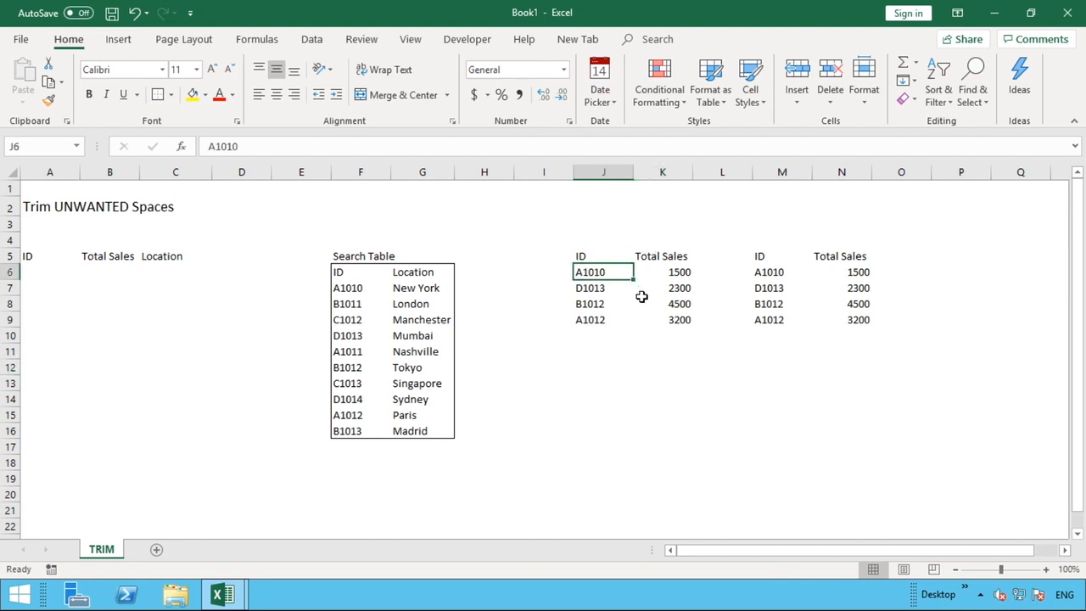
{"action": "left_click_drag", "start_coordinate": [603, 271], "coordinate": [663, 320]}
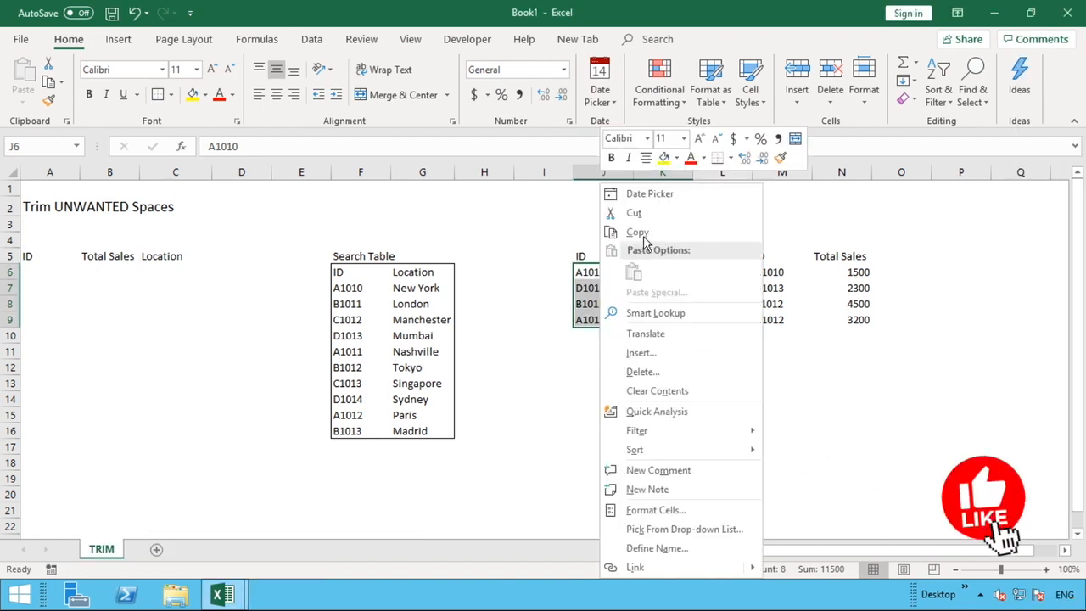
{"action": "left_click", "coordinate": [636, 232]}
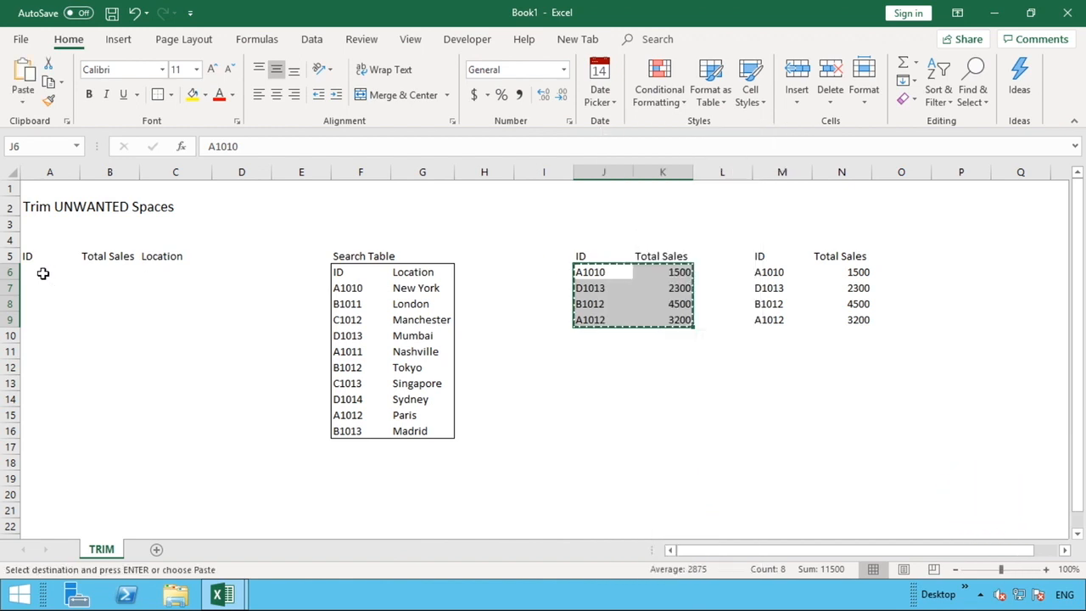
{"action": "right_click", "coordinate": [44, 273]}
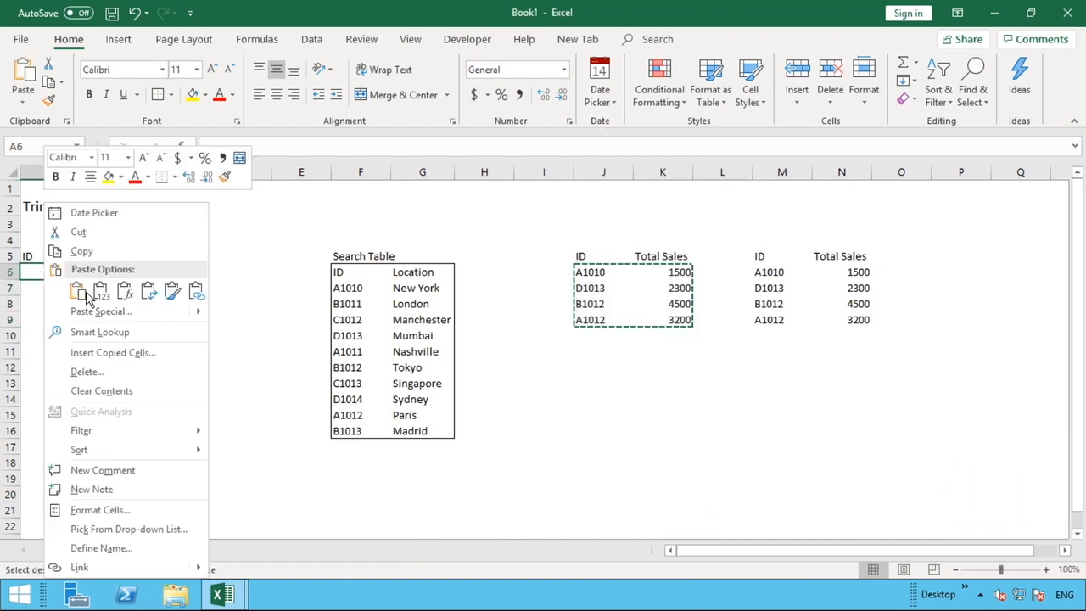
{"action": "left_click", "coordinate": [78, 291]}
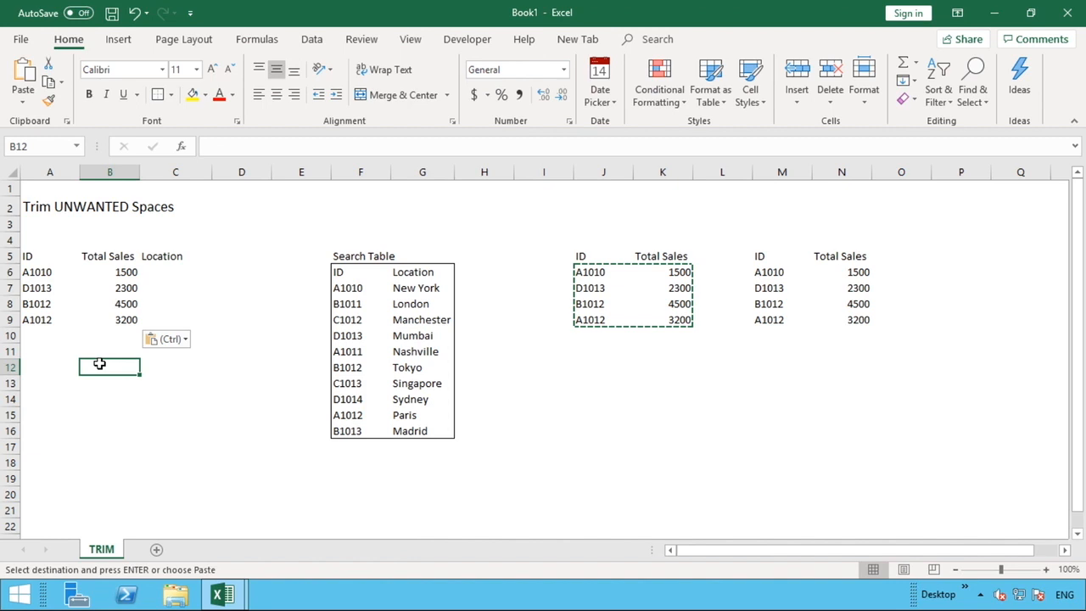
Step: Enter =VLOOKUP(A6,F:G,2) in C6, returning New York for ID A1010
{"action": "left_click", "coordinate": [176, 271]}
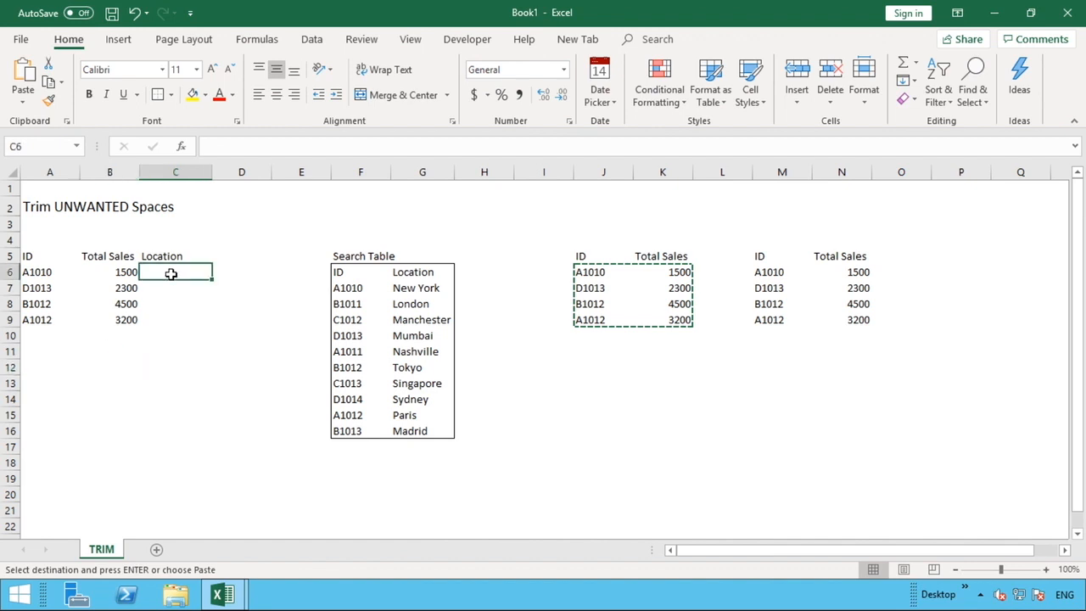
{"action": "type", "text": "=vloo"}
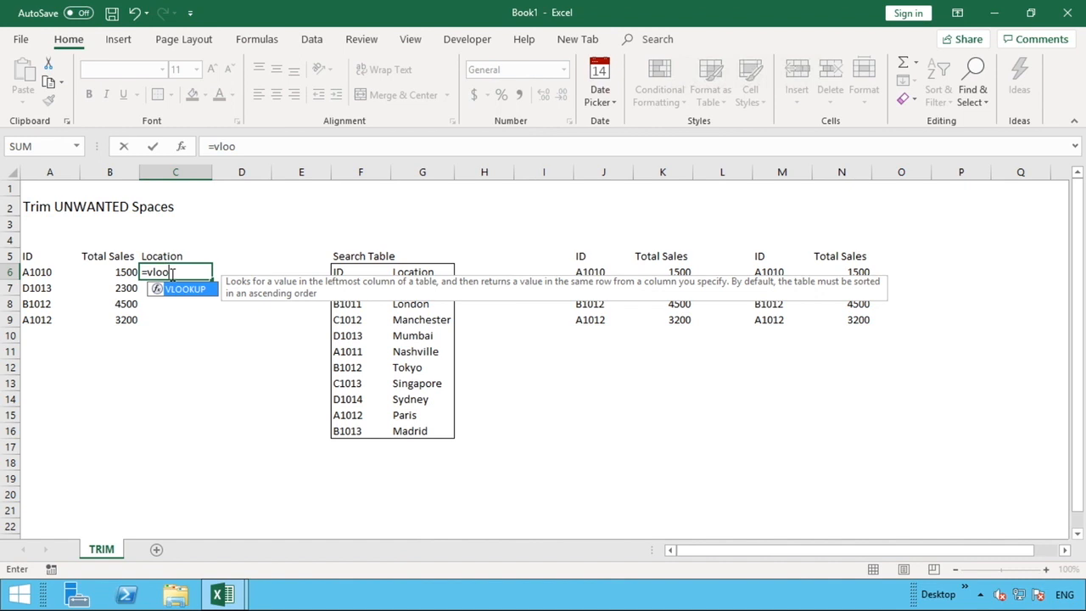
{"action": "type", "text": "kup(A6"}
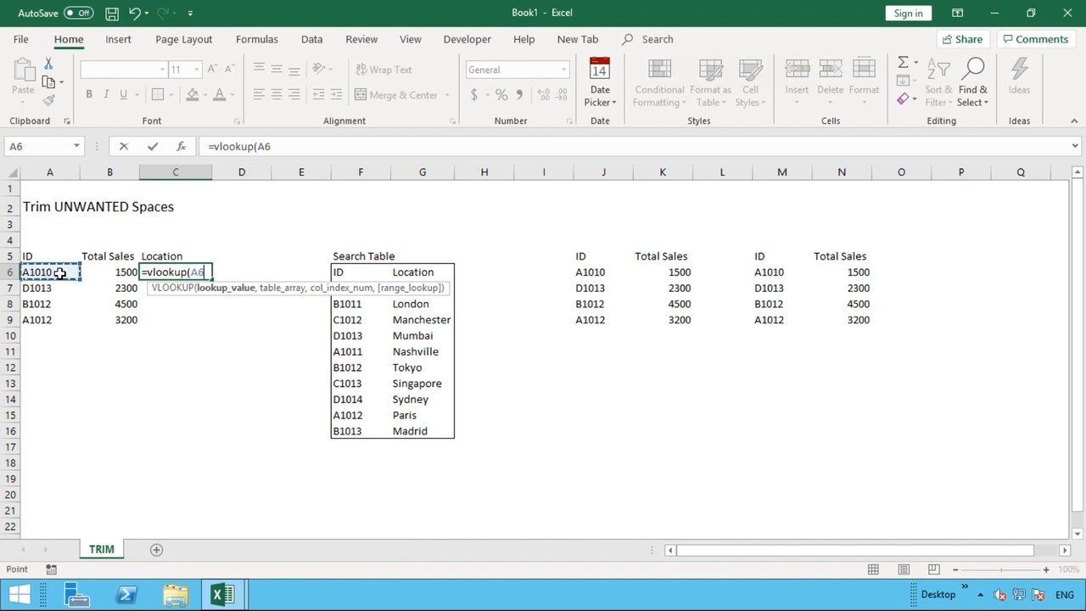
{"action": "type", "text": ",F:G"}
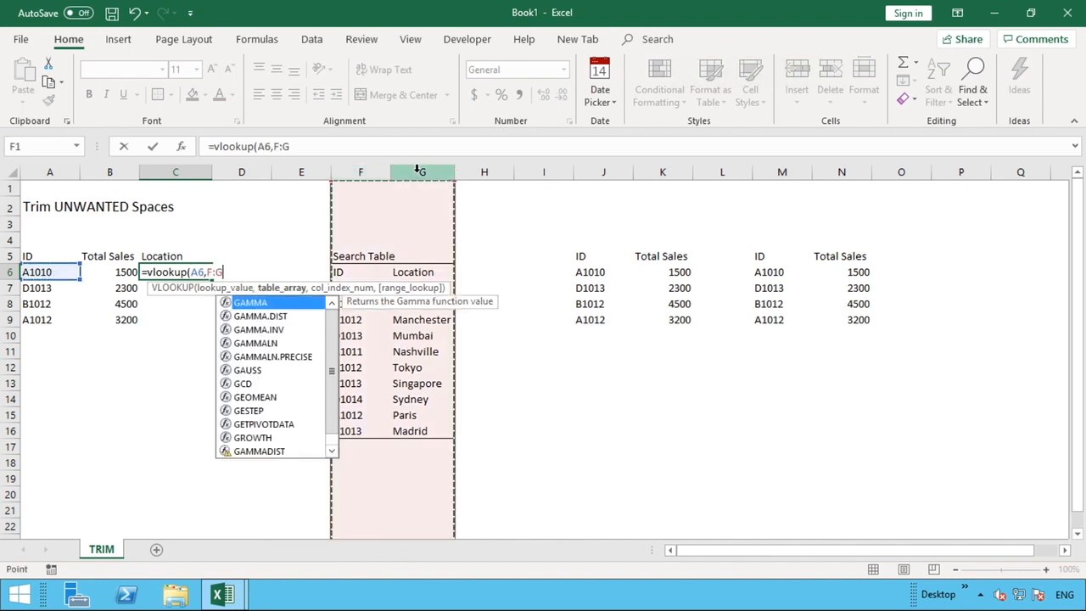
{"action": "type", "text": ",20)"}
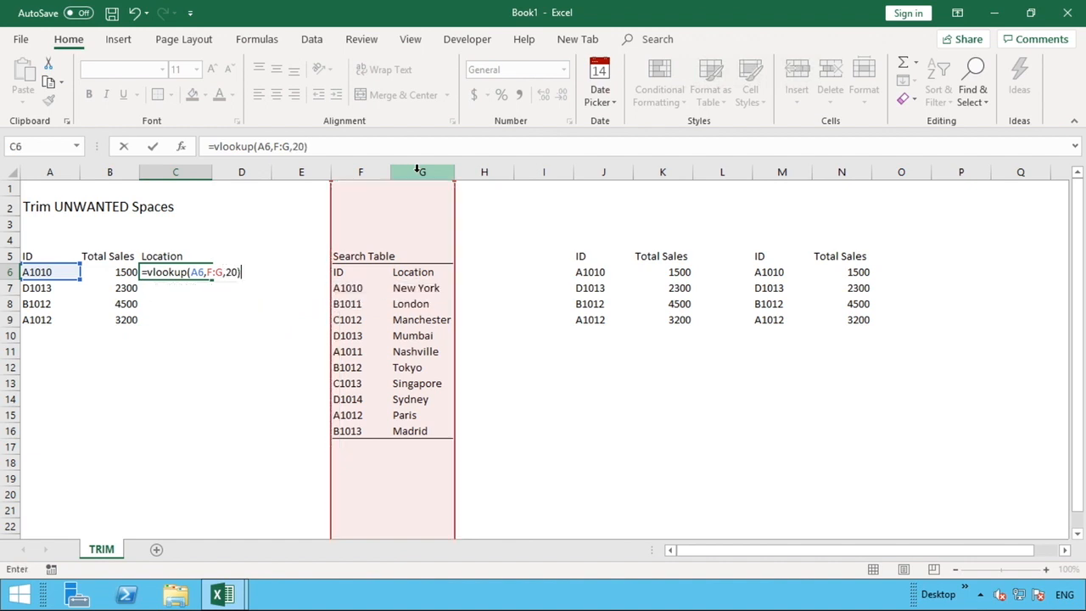
{"action": "key", "text": "Backspace"}
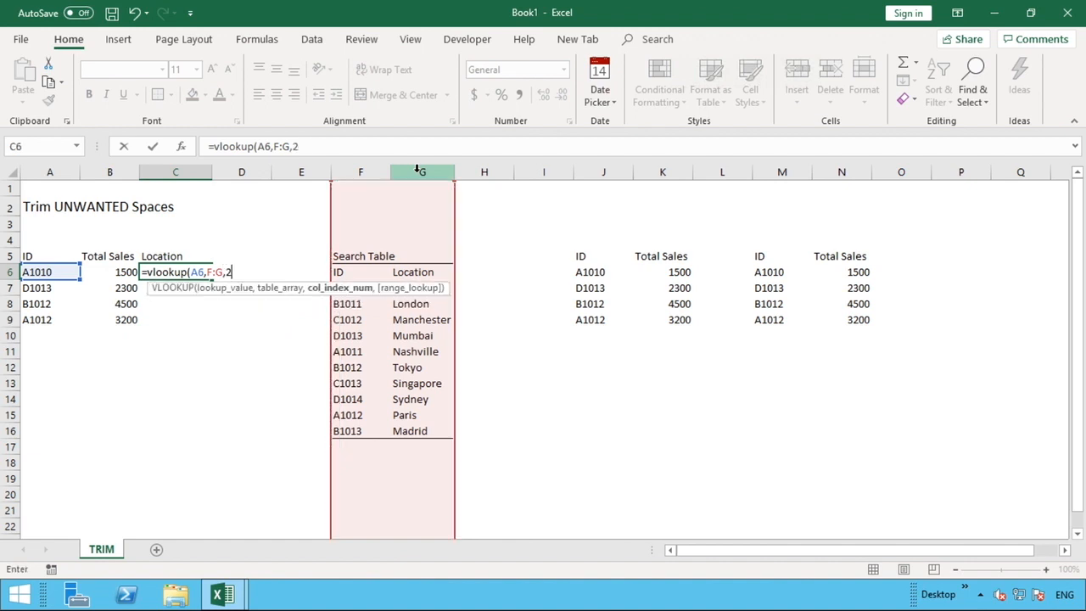
{"action": "key", "text": "Return"}
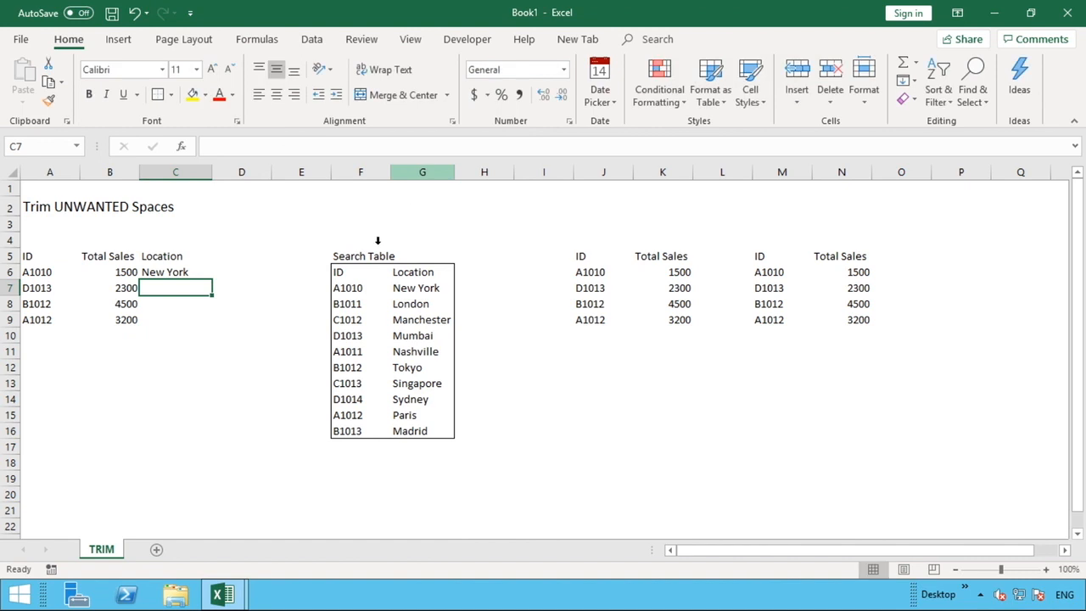
Step: Fill C6's lookup down to C9, showing New York, Mumbai, Tokyo and Paris
{"action": "left_click_drag", "start_coordinate": [210, 276], "coordinate": [210, 326]}
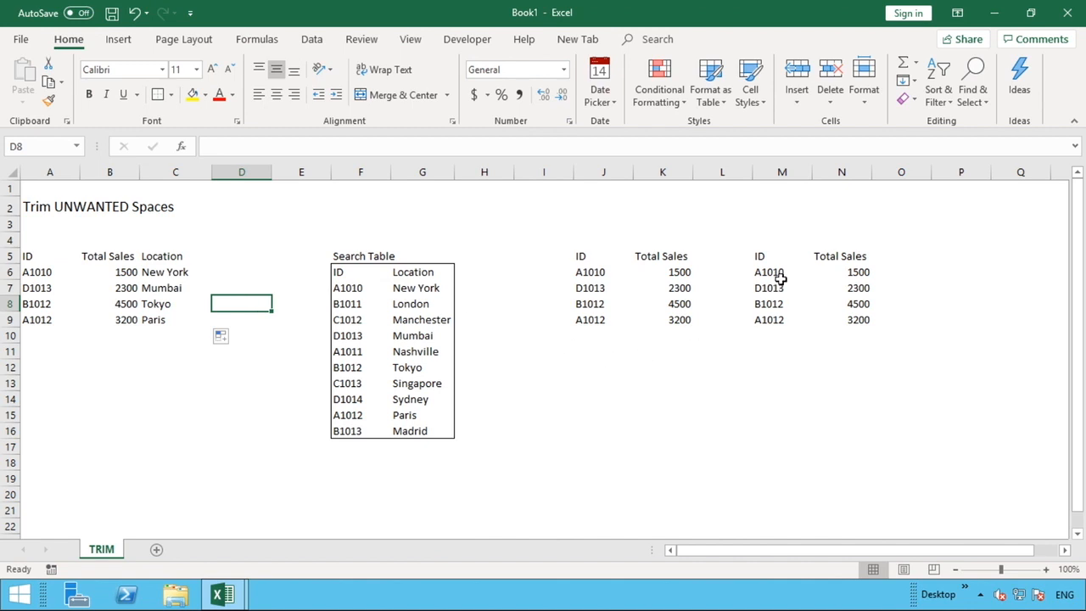
{"action": "left_click", "coordinate": [781, 271]}
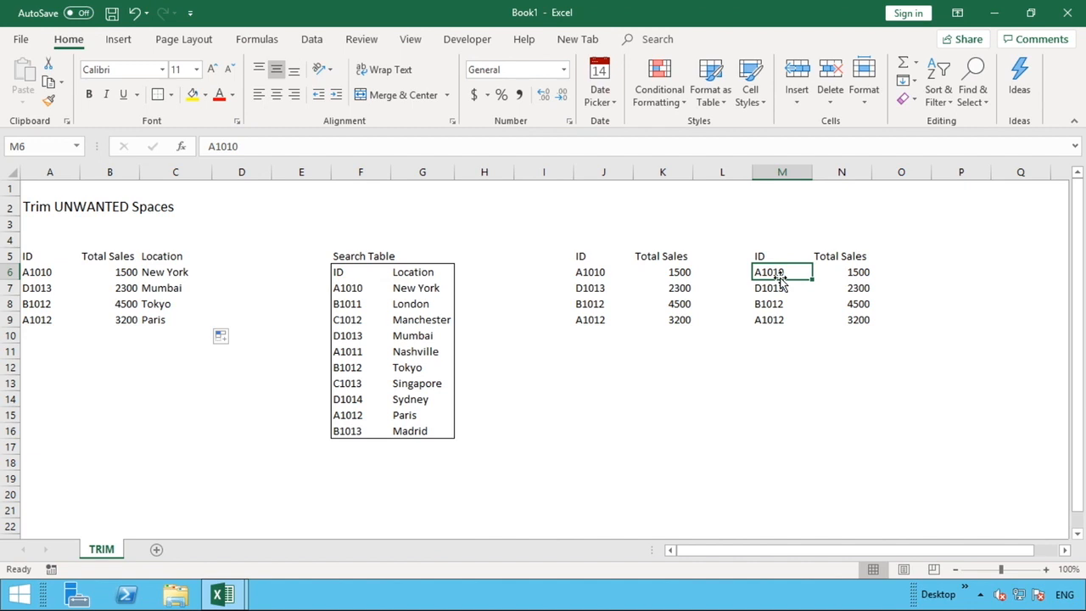
Step: Paste the second table's four IDs and totals at A10 and extend the lookup to C13
{"action": "left_click_drag", "start_coordinate": [767, 272], "coordinate": [858, 303]}
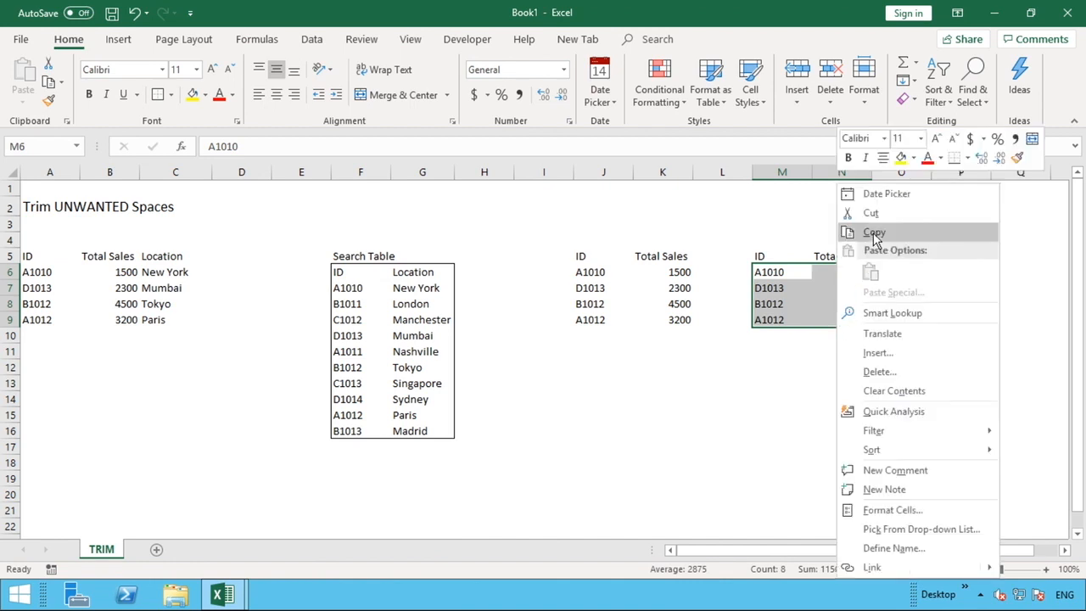
{"action": "left_click", "coordinate": [874, 231]}
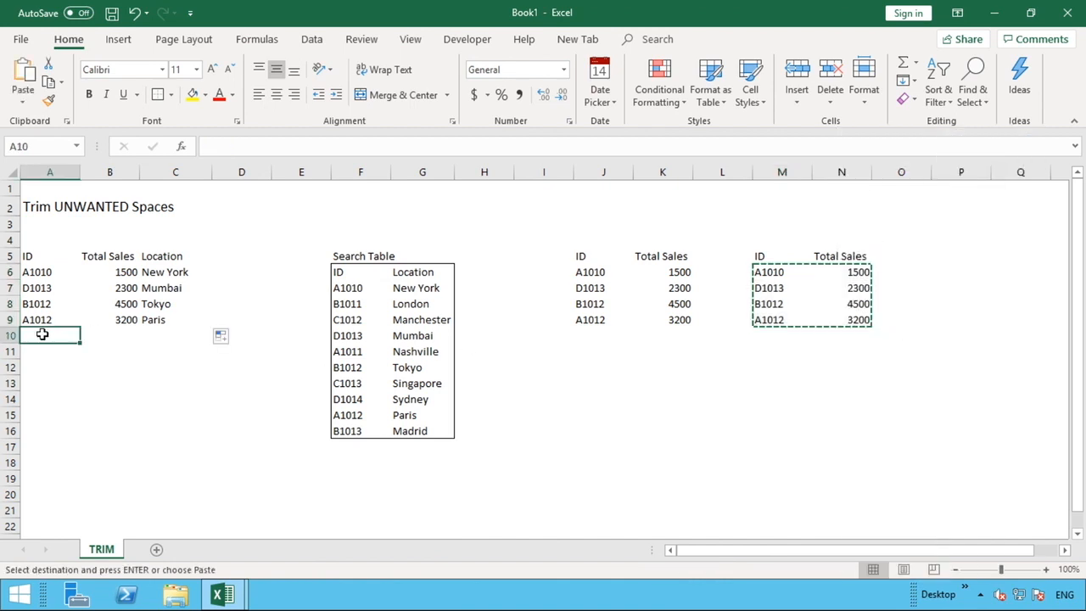
{"action": "key", "text": "ctrl+v"}
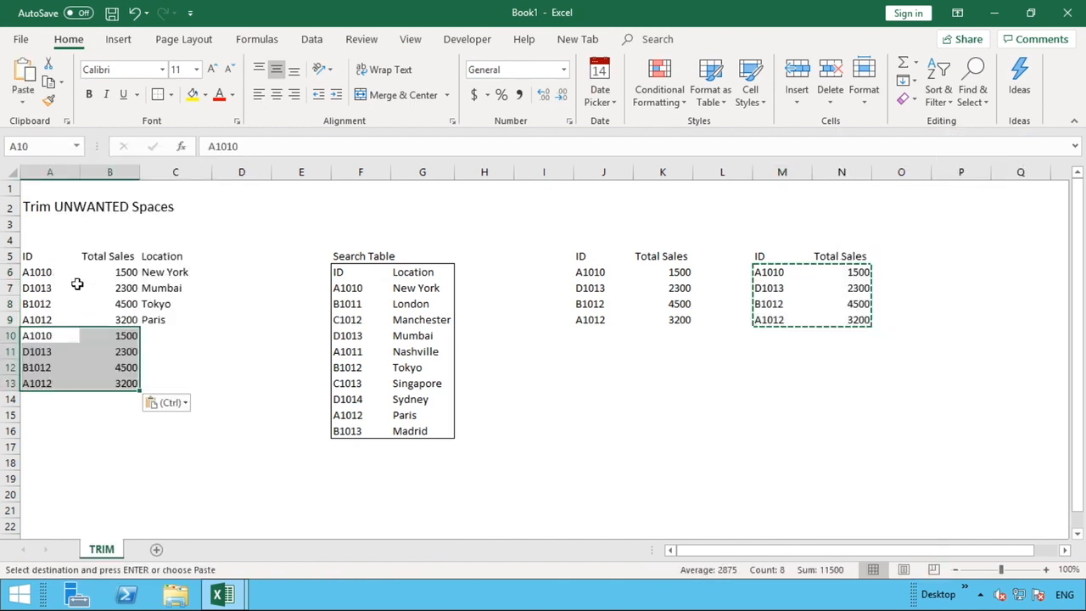
{"action": "left_click", "coordinate": [175, 319]}
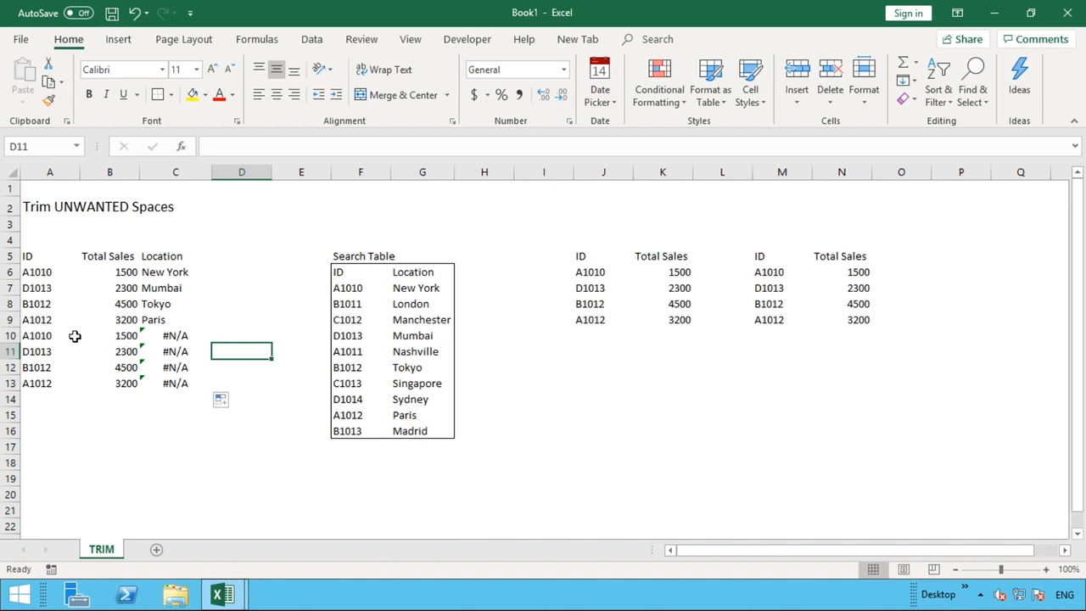
{"action": "left_click", "coordinate": [49, 335]}
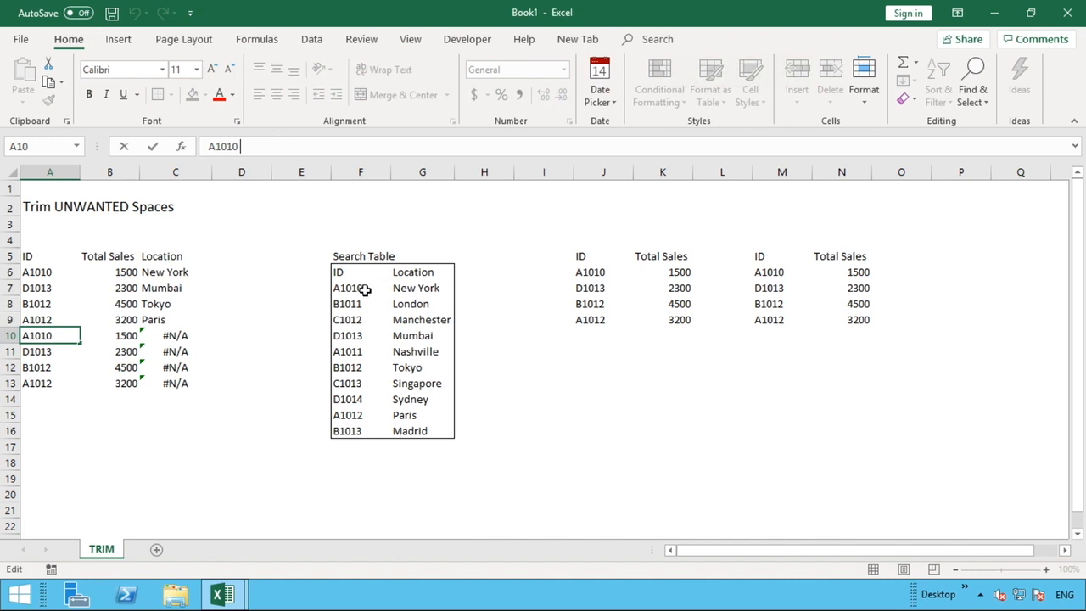
{"action": "mouse_move", "coordinate": [374, 288]}
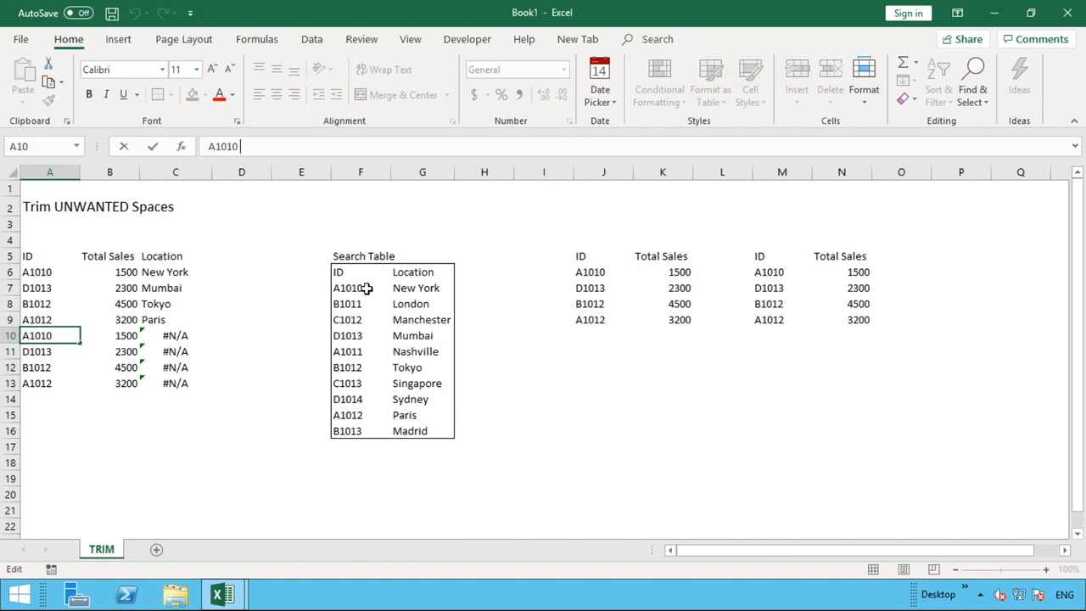
{"action": "mouse_move", "coordinate": [182, 330]}
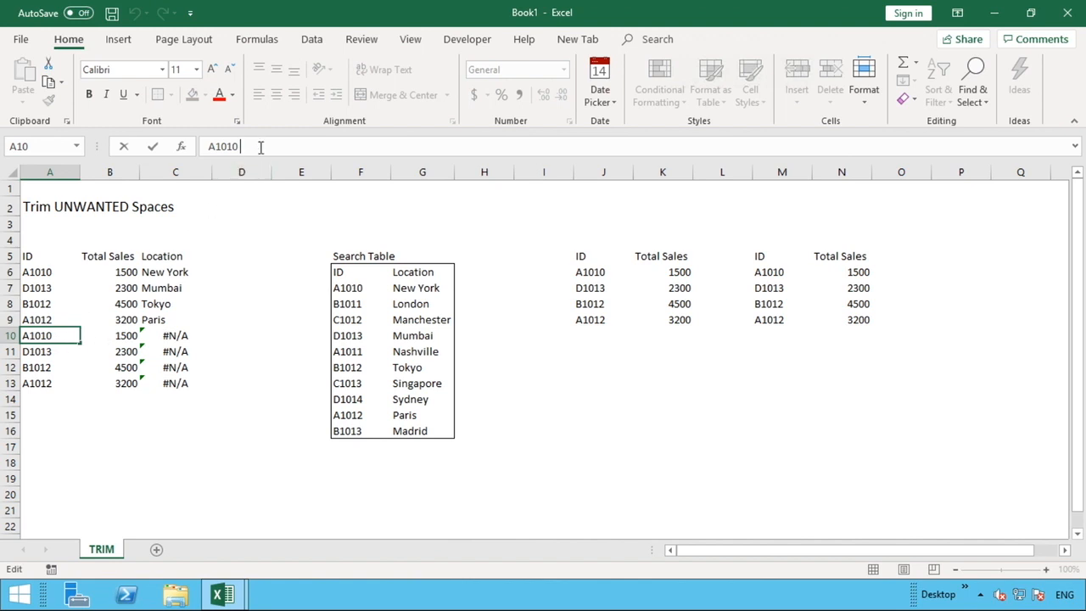
{"action": "key", "text": "Return"}
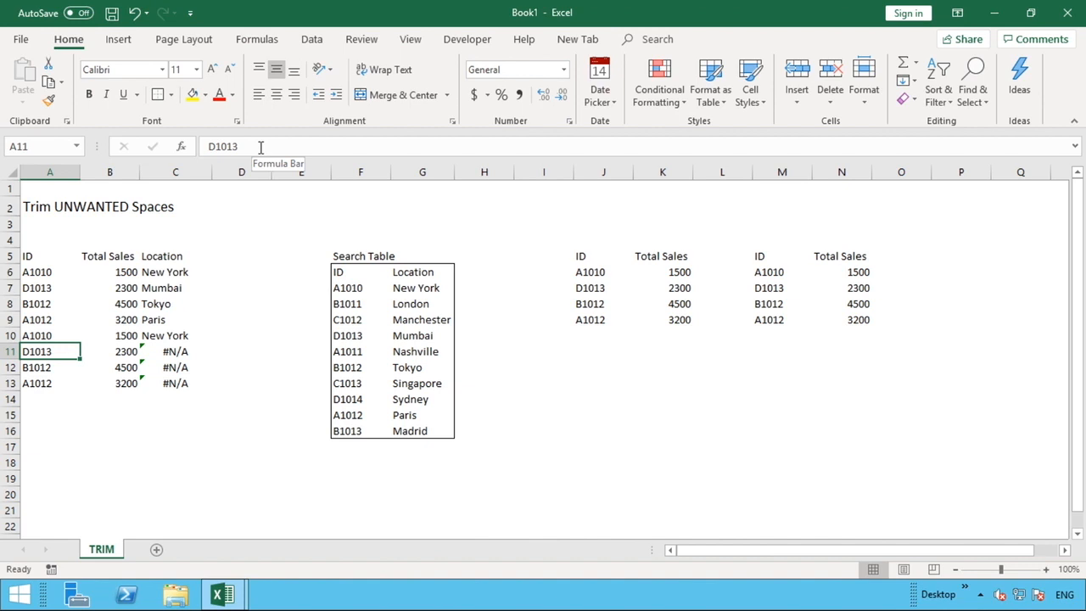
{"action": "left_click", "coordinate": [49, 335]}
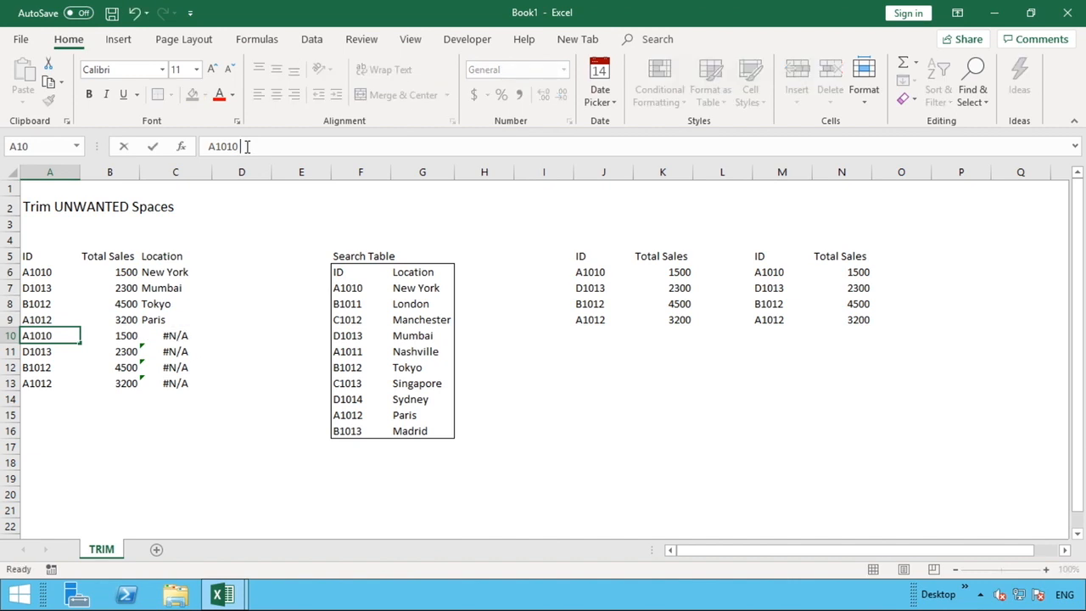
Step: Wrap A10 in TRIM inside C10's VLOOKUP so it returns New York
{"action": "left_click", "coordinate": [175, 335]}
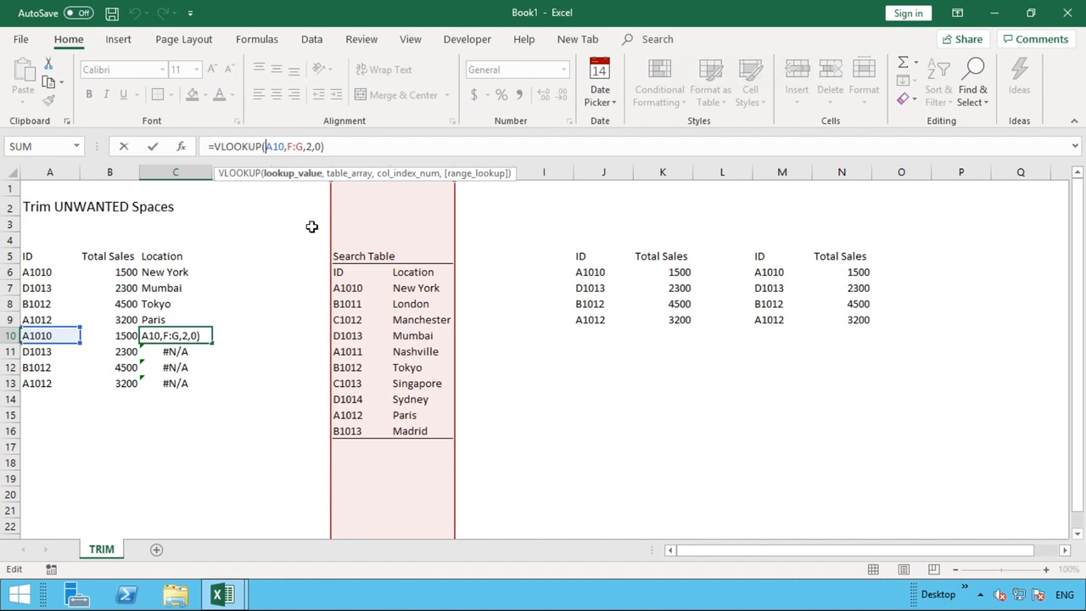
{"action": "type", "text": "TRIM("}
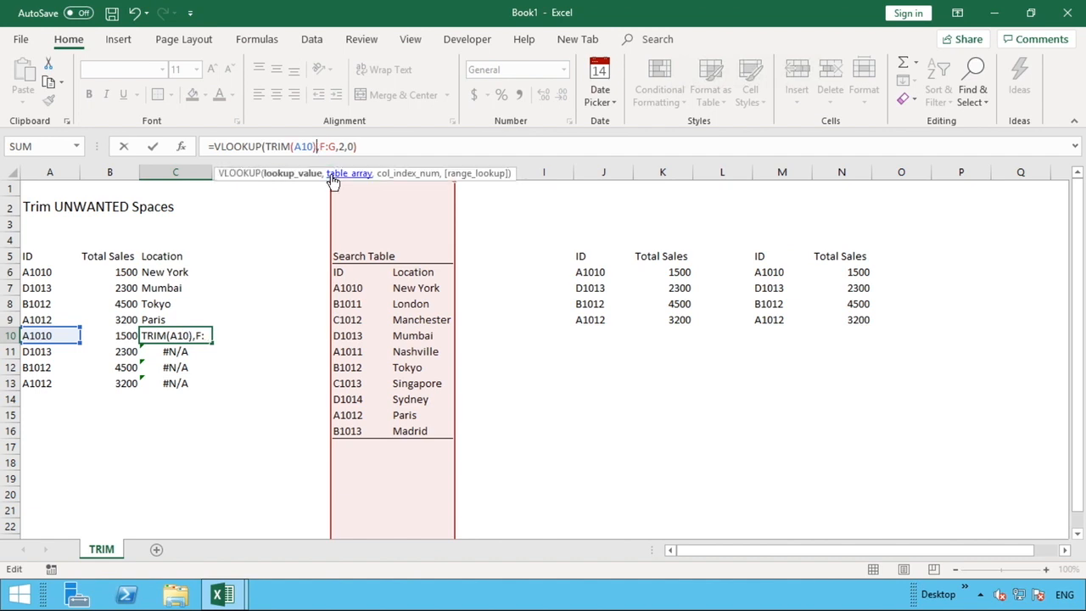
{"action": "key", "text": "Return"}
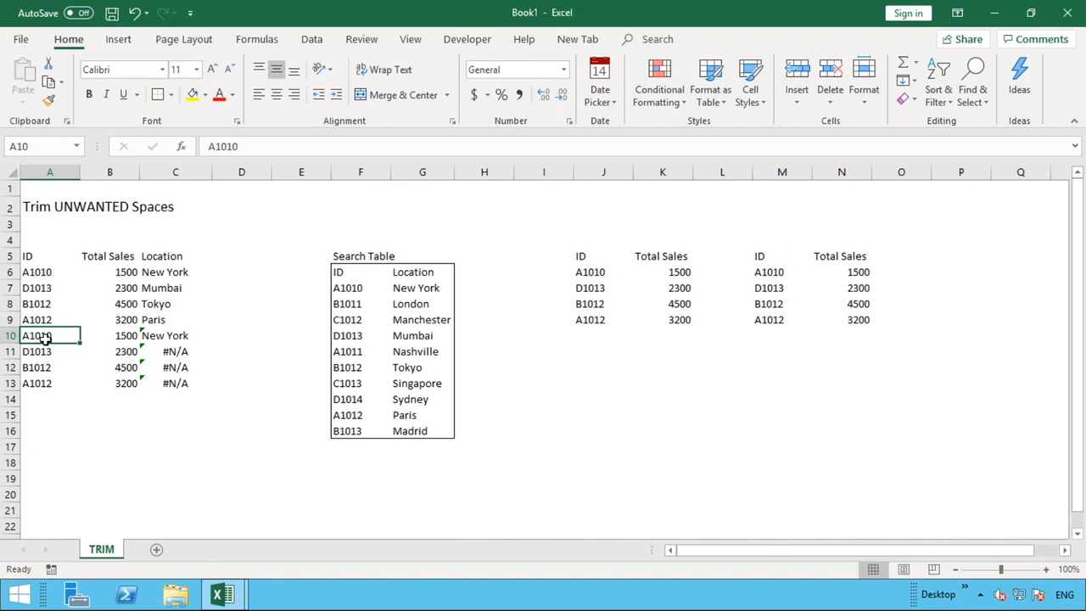
{"action": "mouse_move", "coordinate": [199, 331]}
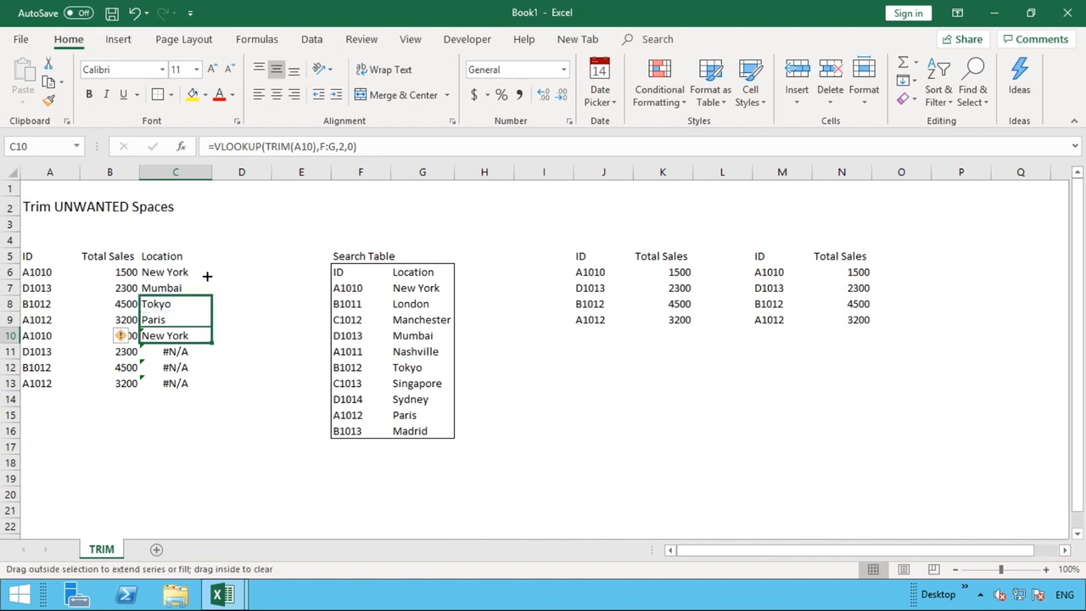
Step: Copy the TRIM lookup from C10 through C13, giving Tokyo in C12
{"action": "left_click_drag", "start_coordinate": [206, 335], "coordinate": [206, 261]}
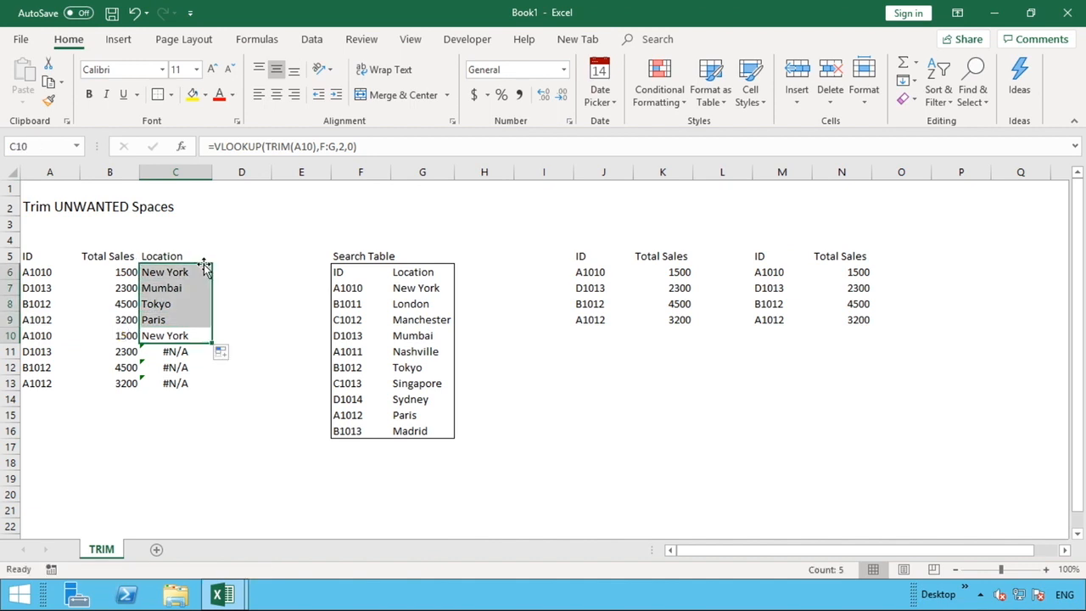
{"action": "left_click", "coordinate": [175, 335]}
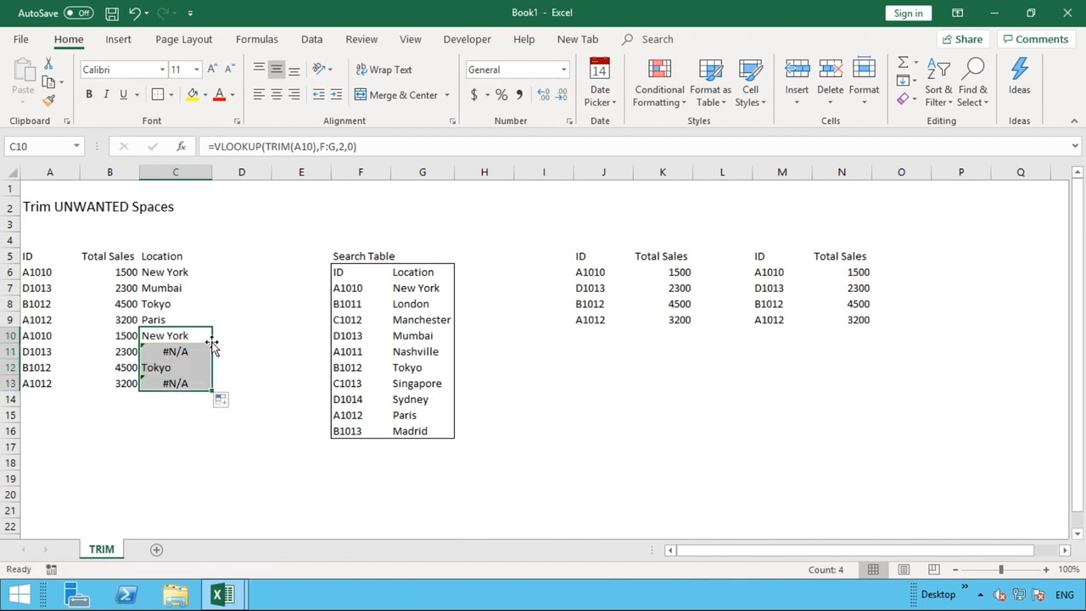
{"action": "mouse_move", "coordinate": [241, 357]}
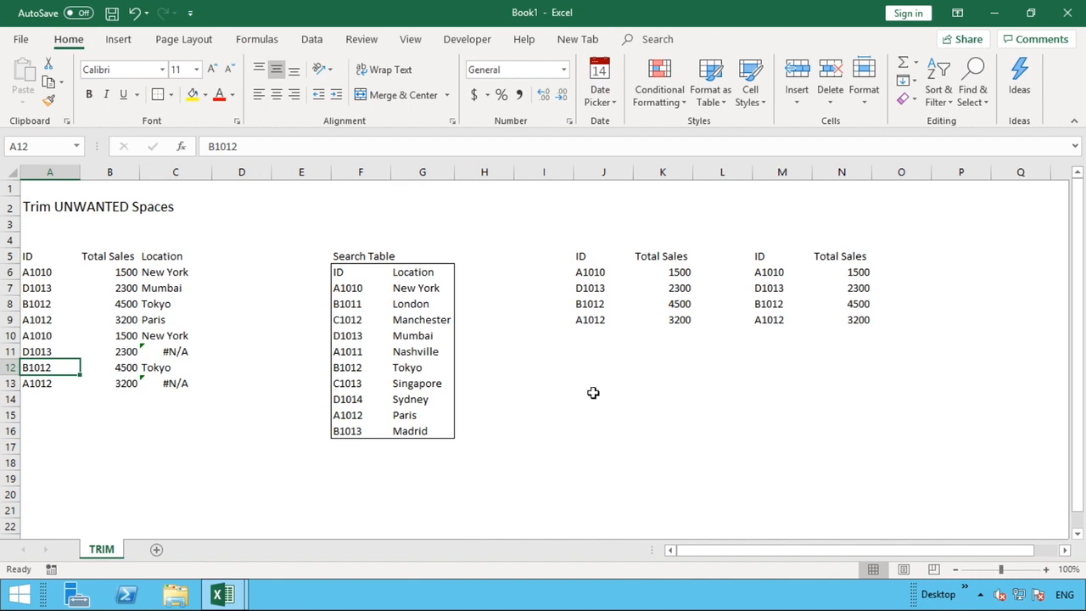
{"action": "left_click", "coordinate": [604, 398]}
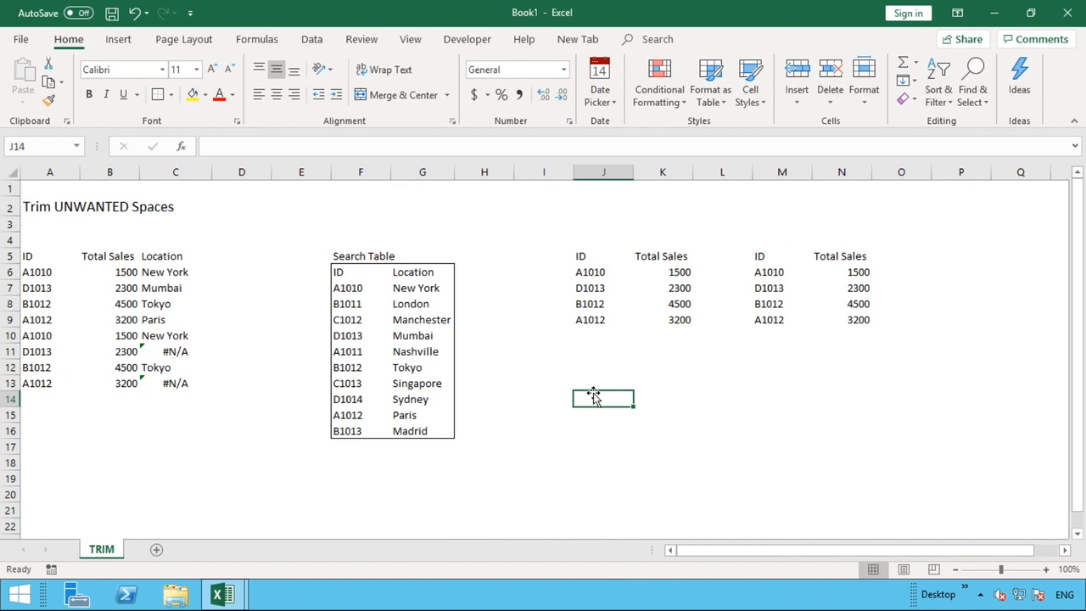
{"action": "mouse_move", "coordinate": [591, 383]}
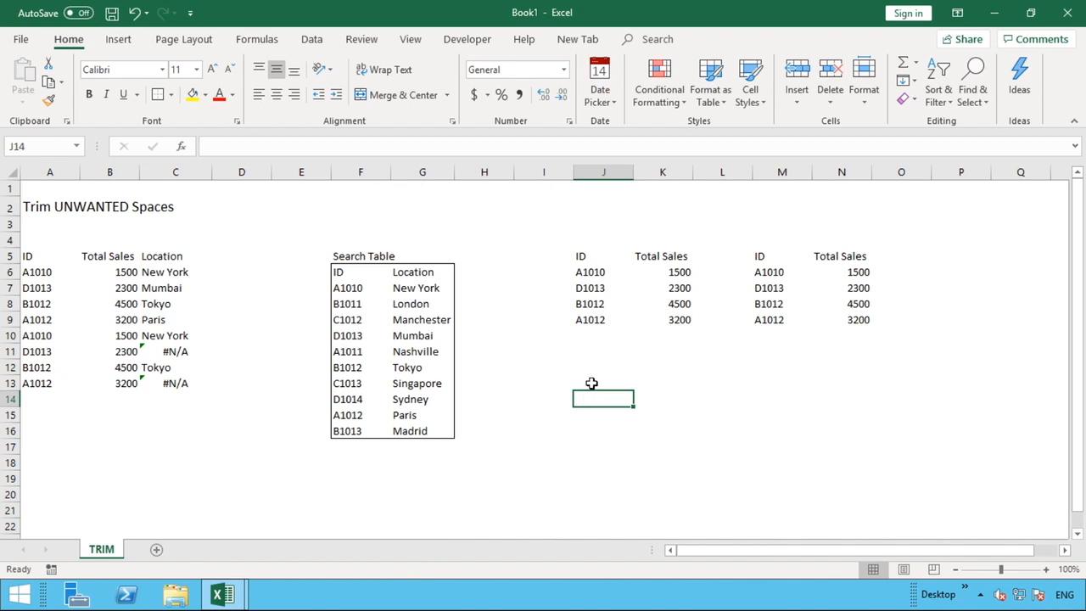
Step: Add borders to J13:J14 and enter =CHAR(32) in J13
{"action": "left_click", "coordinate": [603, 391]}
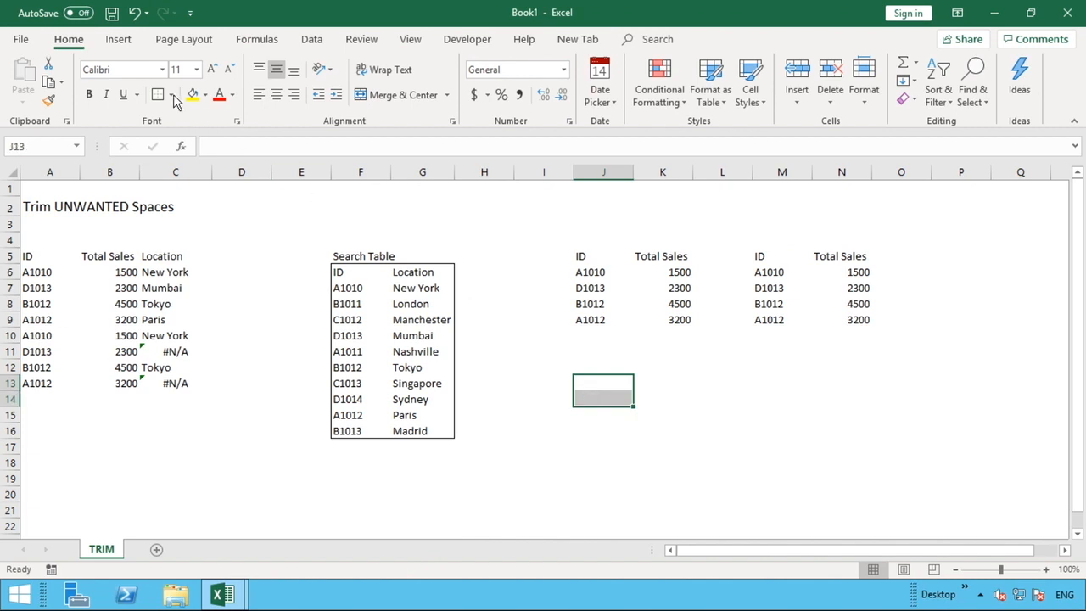
{"action": "left_click", "coordinate": [604, 414]}
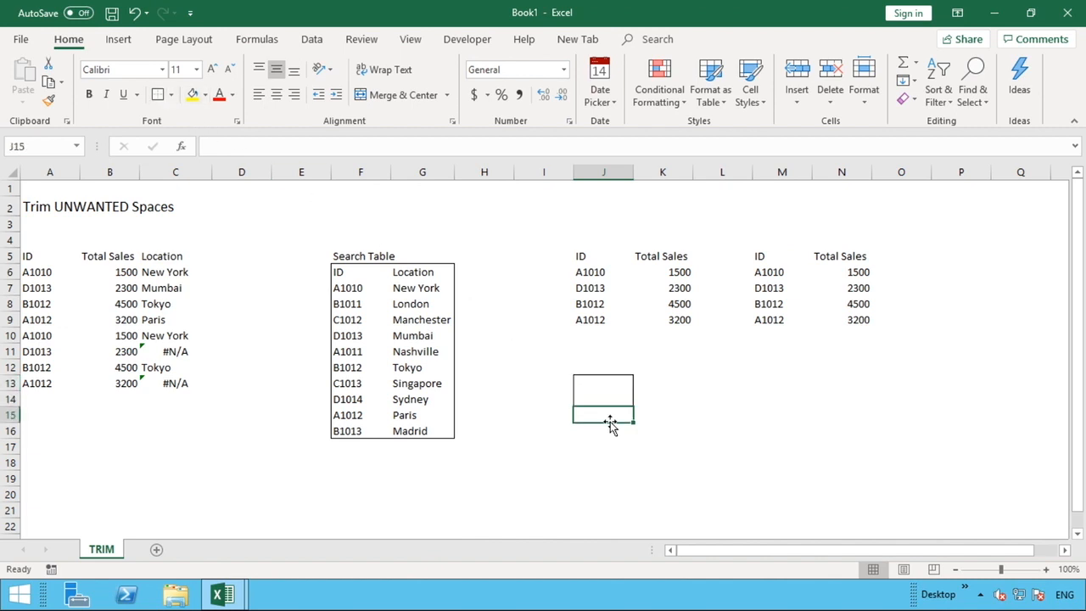
{"action": "left_click", "coordinate": [603, 385]}
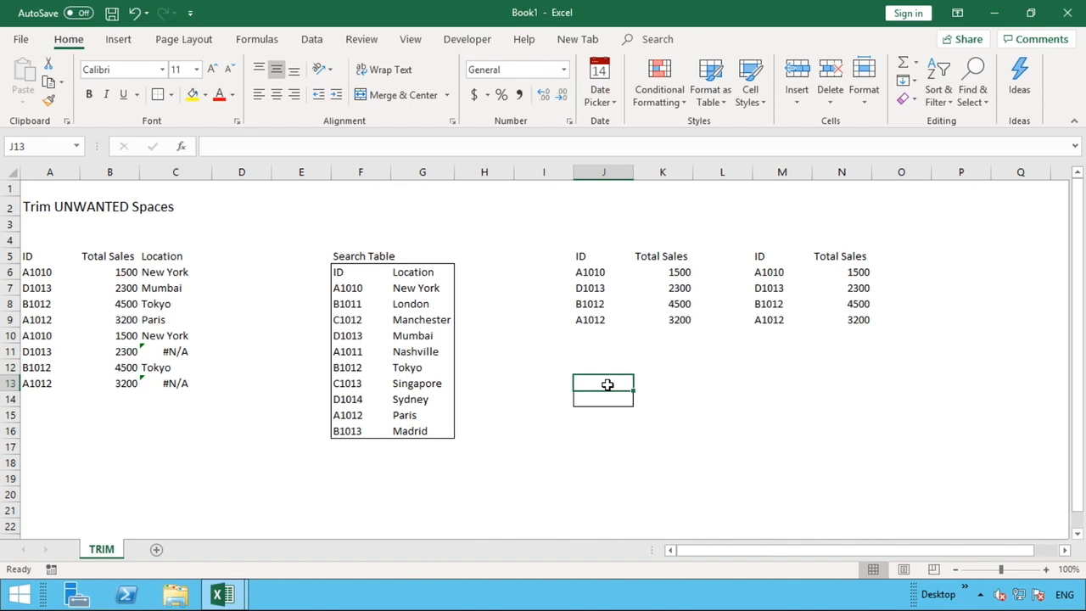
{"action": "type", "text": "="}
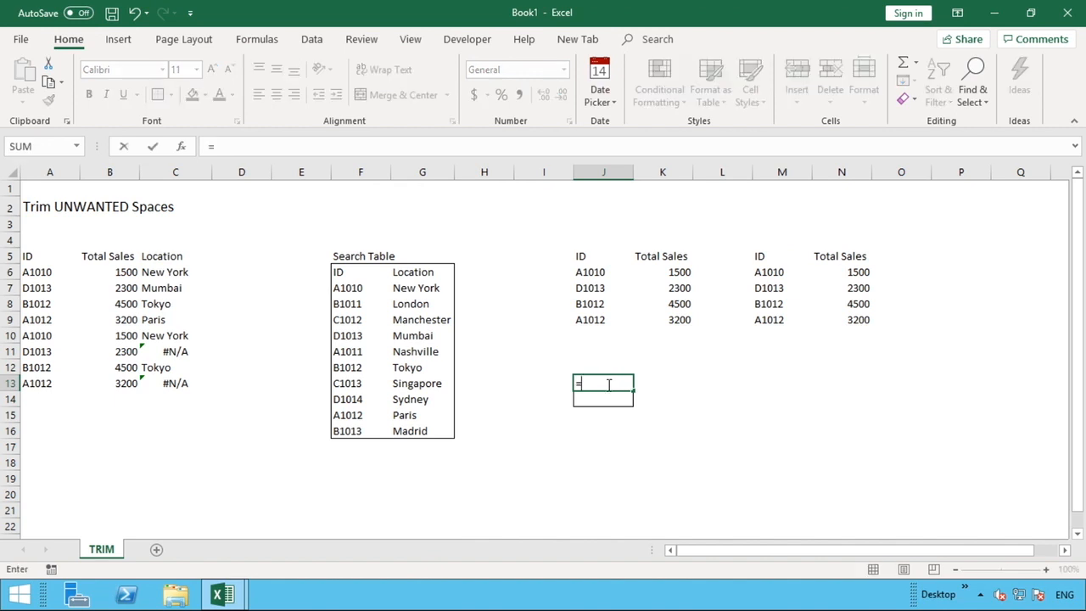
{"action": "type", "text": "CHAR("}
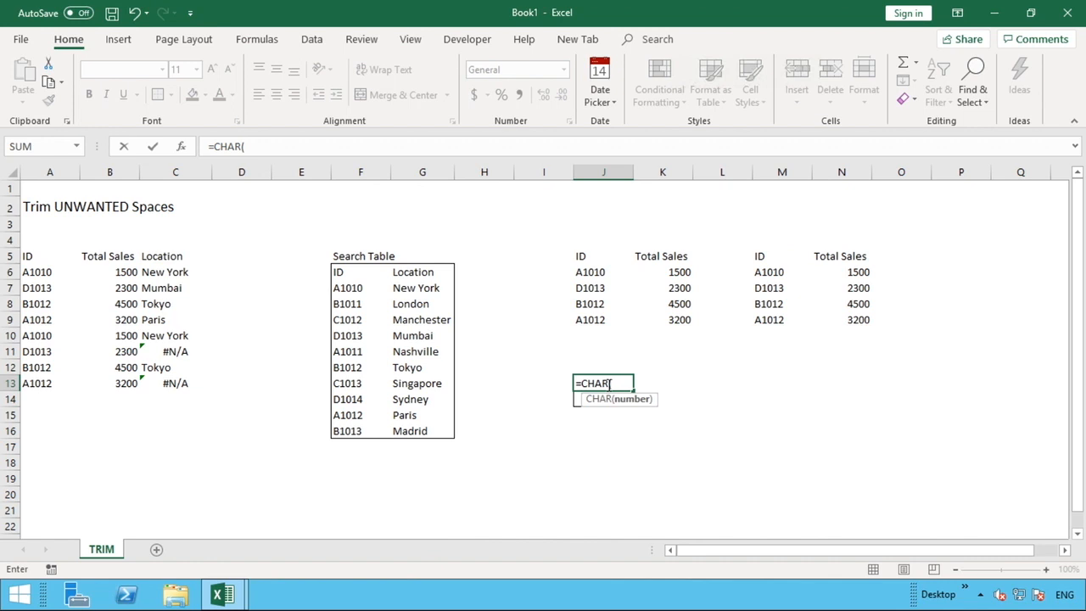
{"action": "type", "text": "32)"}
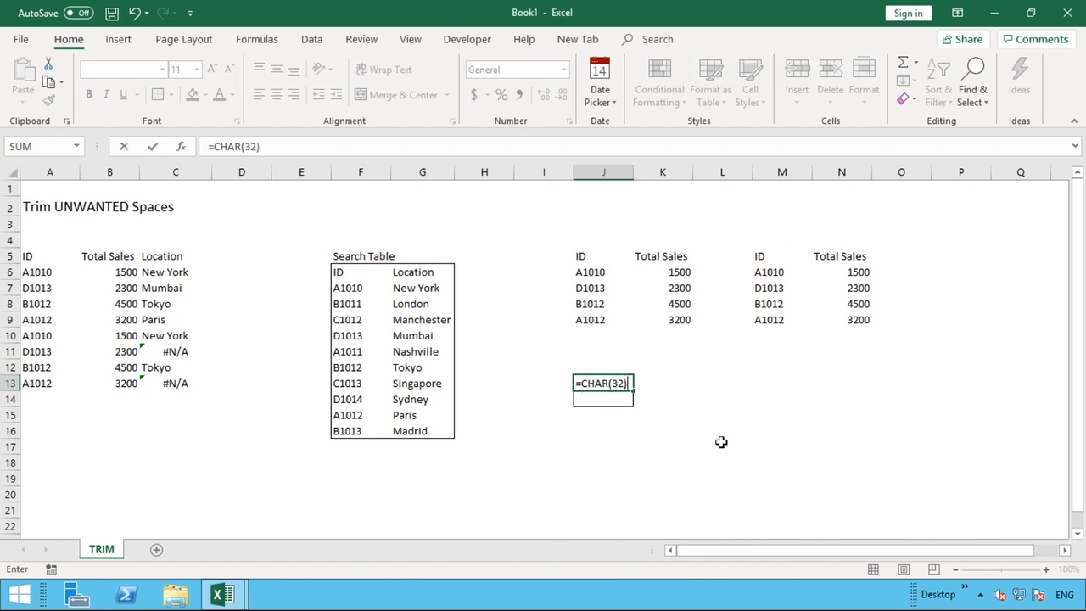
{"action": "key", "text": "Escape"}
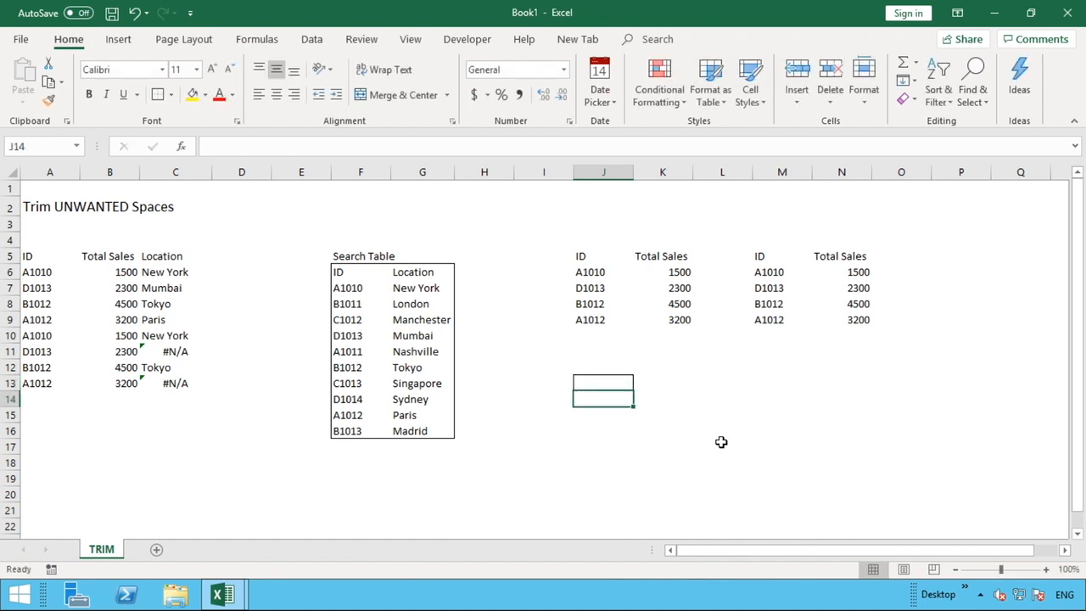
Step: Enter the CHAR(160) formula in J14
{"action": "left_click", "coordinate": [603, 383]}
{"action": "type", "text": "=CHAR(32"}
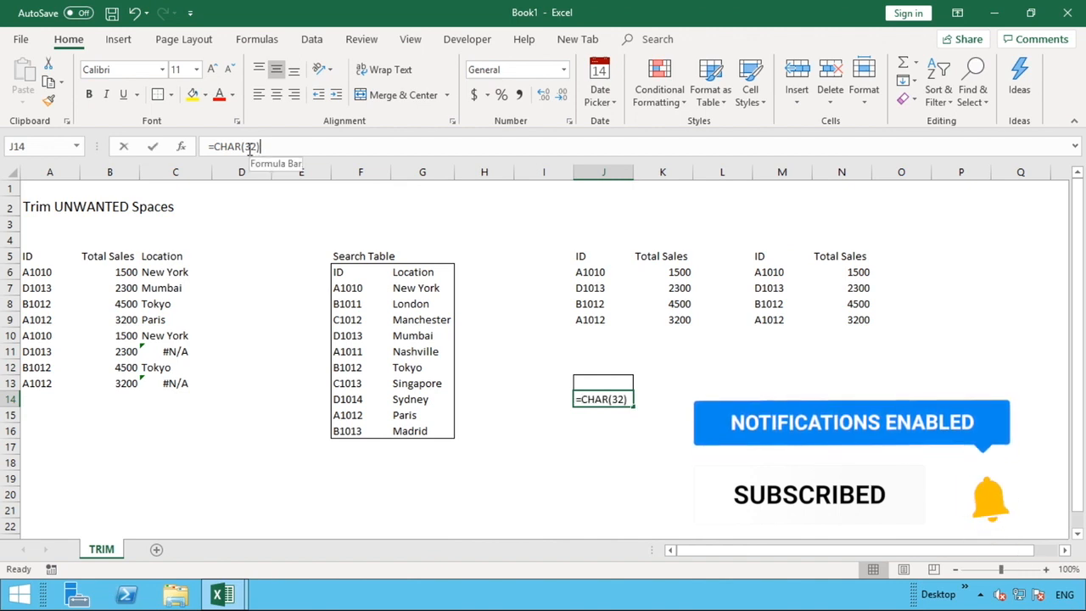
{"action": "type", "text": "1"}
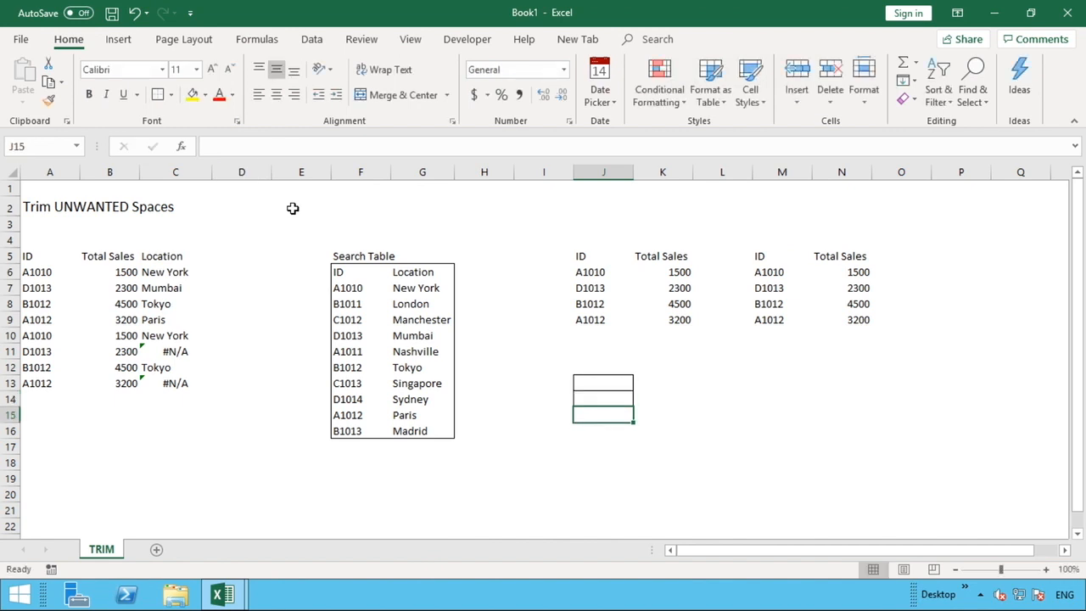
{"action": "left_click", "coordinate": [603, 398]}
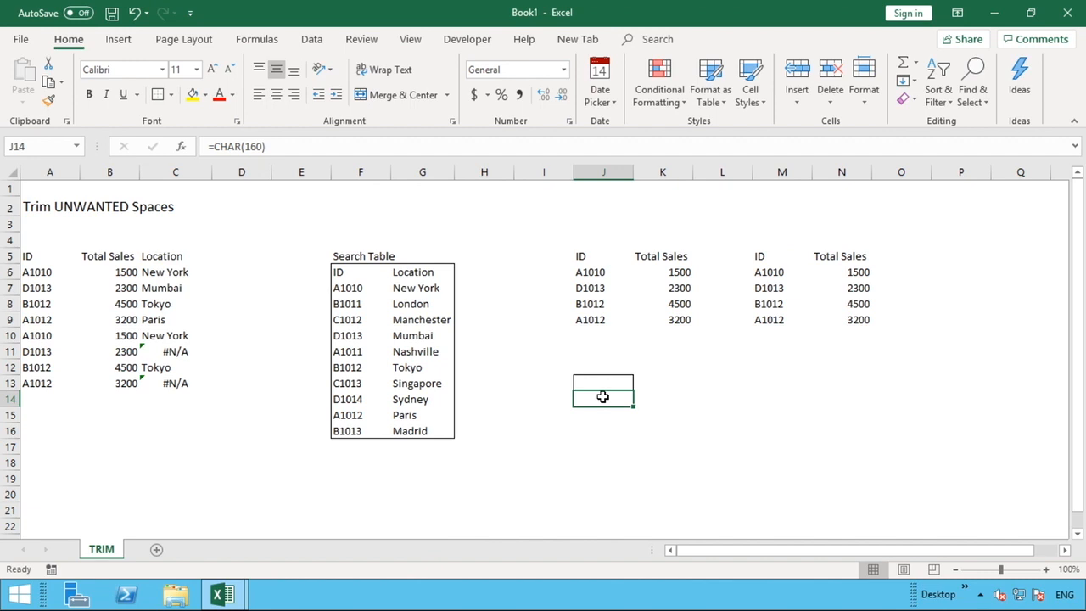
Step: Clear the CHAR formulas from J13 and J14, leaving empty bordered cells
{"action": "left_click_drag", "start_coordinate": [603, 395], "coordinate": [604, 383]}
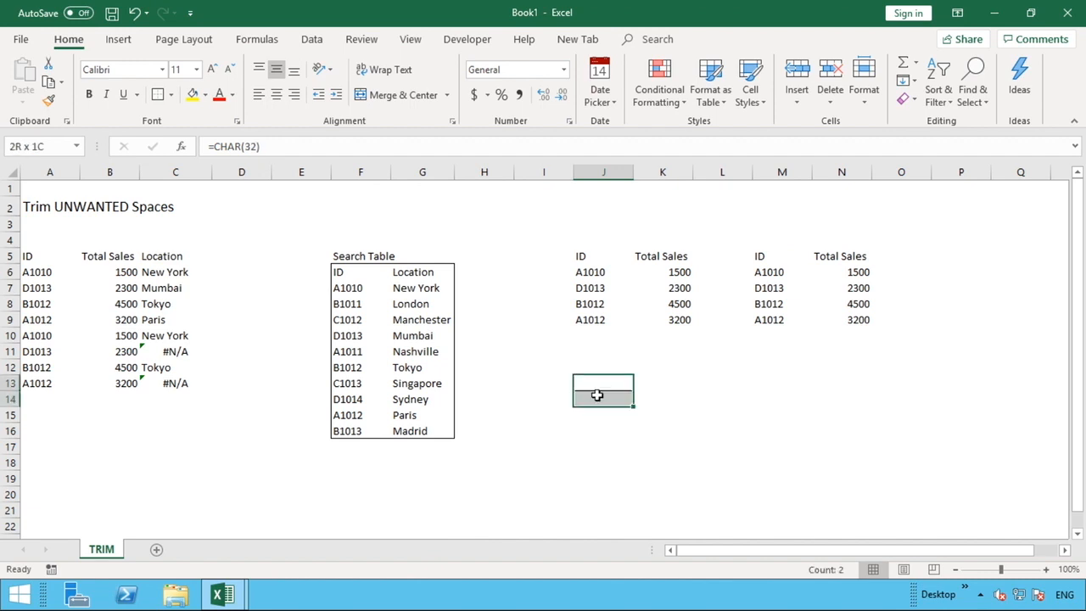
{"action": "right_click", "coordinate": [602, 390]}
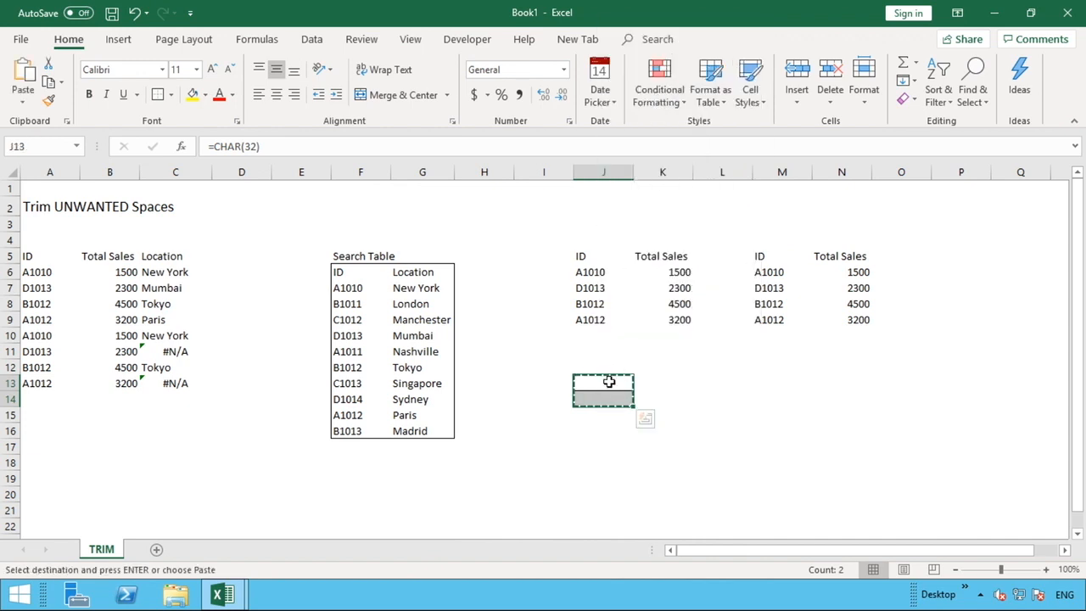
{"action": "right_click", "coordinate": [603, 390]}
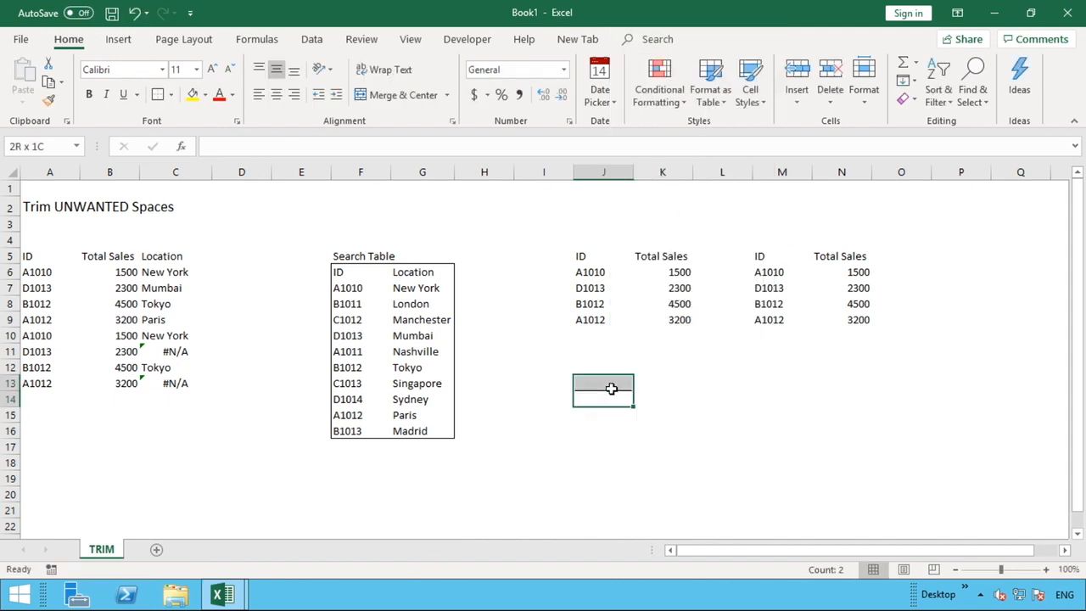
{"action": "left_click", "coordinate": [603, 390]}
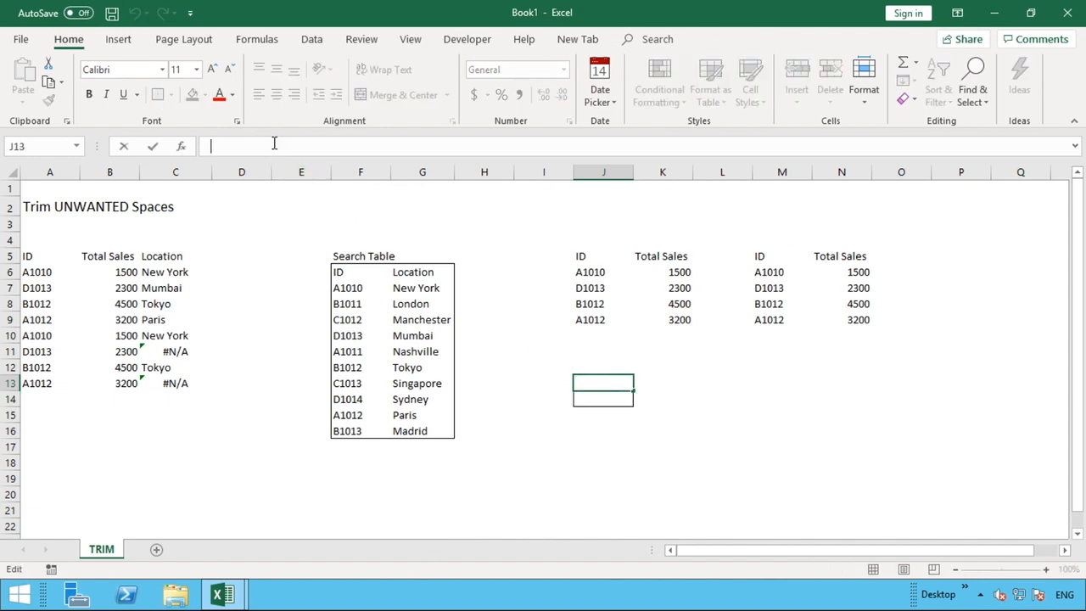
{"action": "key", "text": "Escape"}
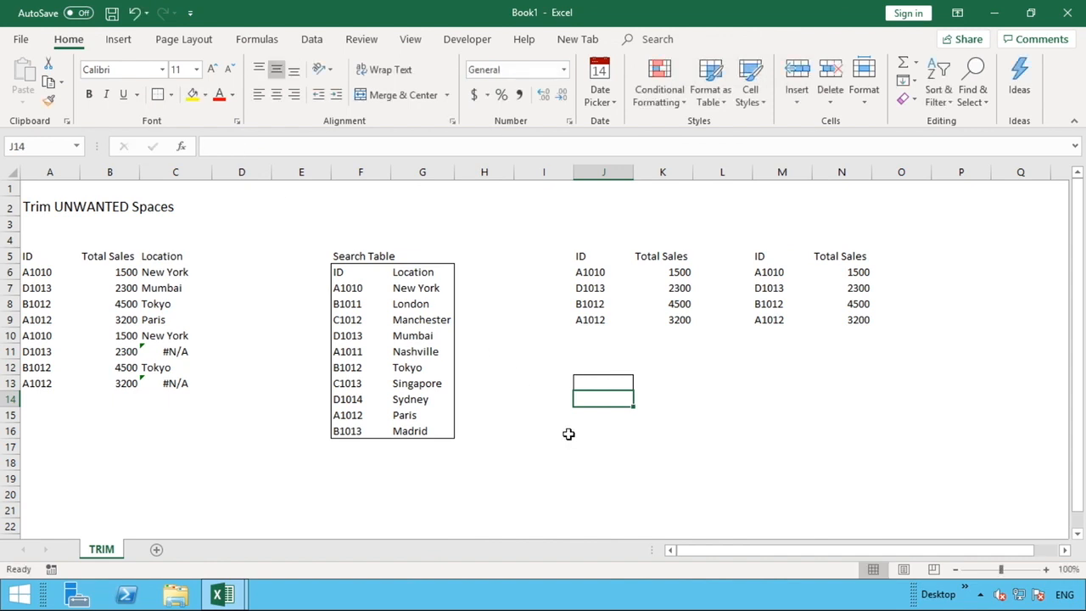
Step: Enter =CODE(J13) in K13 and copy it to K14, showing 32 and 160
{"action": "left_click", "coordinate": [673, 384]}
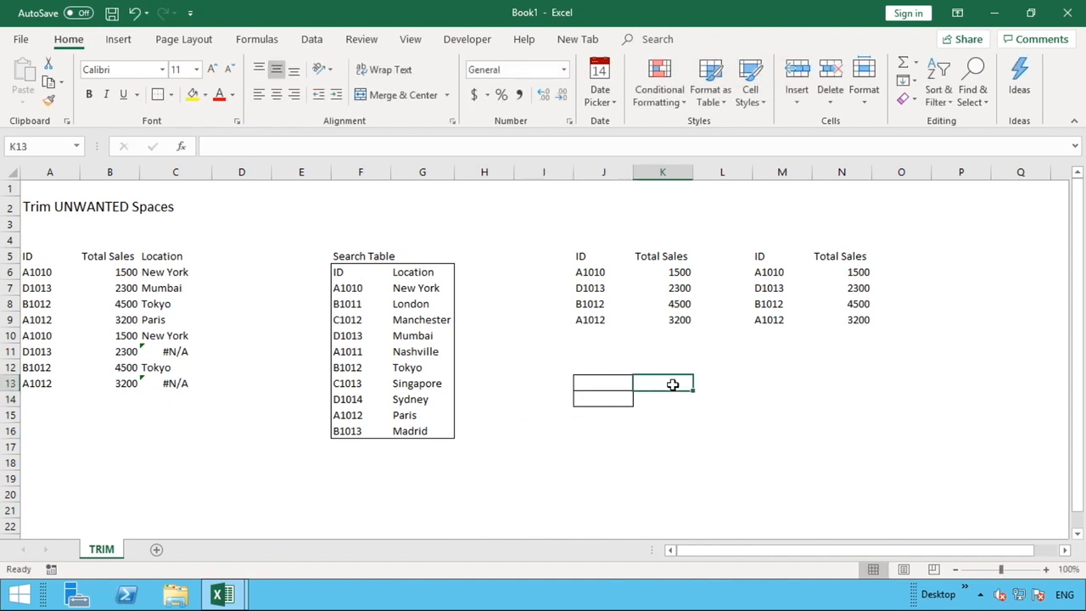
{"action": "type", "text": "="}
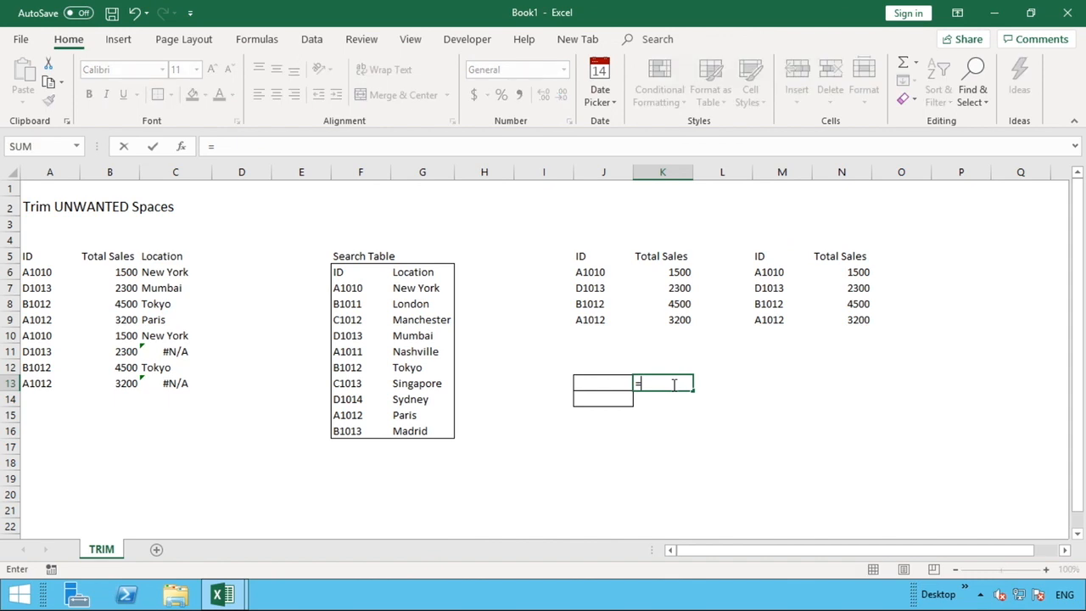
{"action": "type", "text": "CODE("}
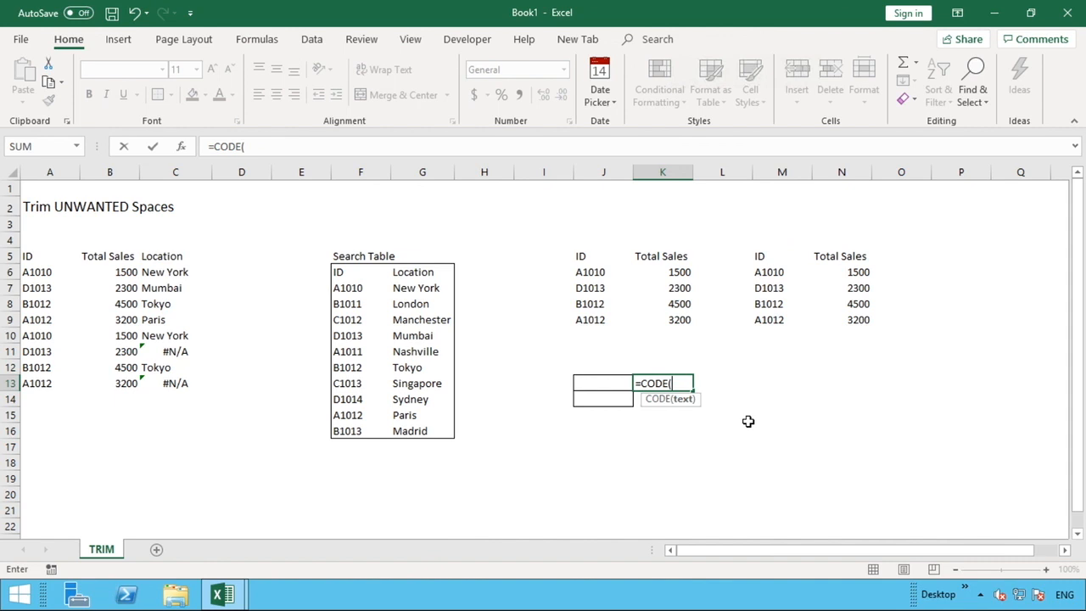
{"action": "left_click", "coordinate": [603, 383]}
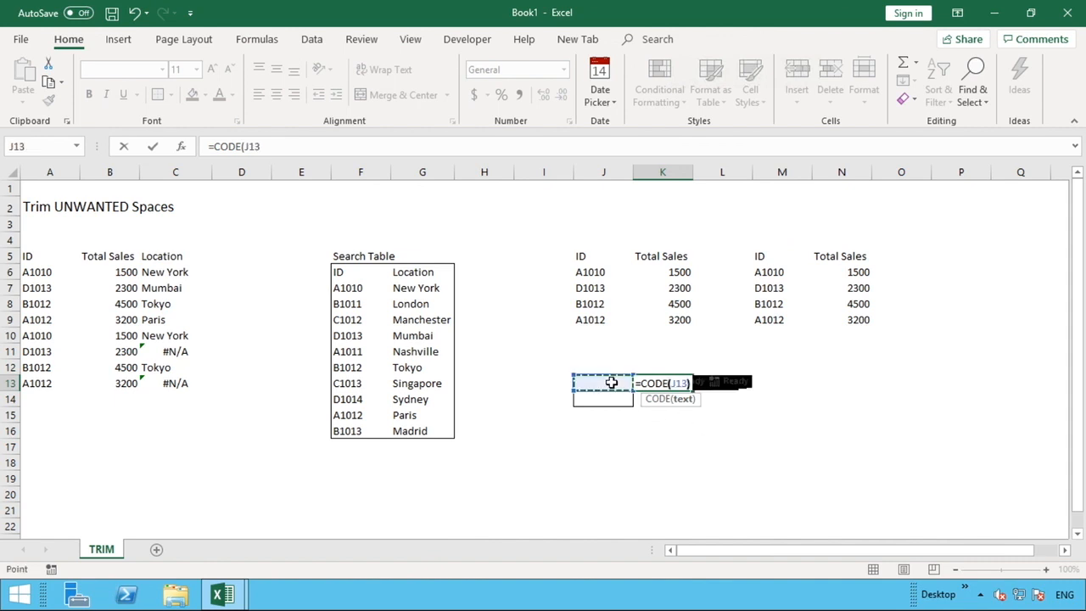
{"action": "key", "text": "Return"}
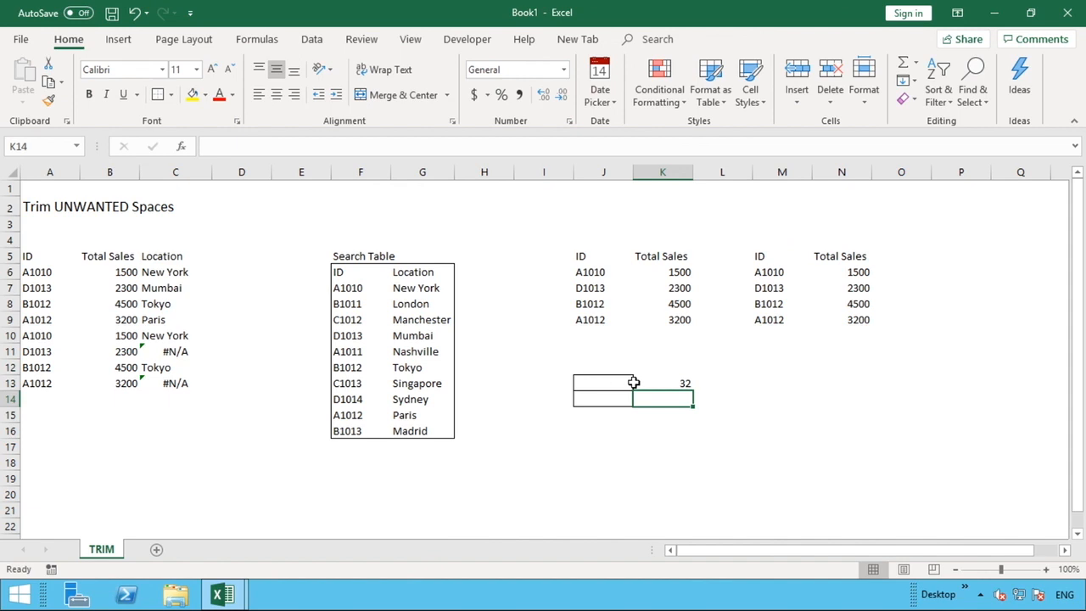
{"action": "left_click", "coordinate": [662, 383]}
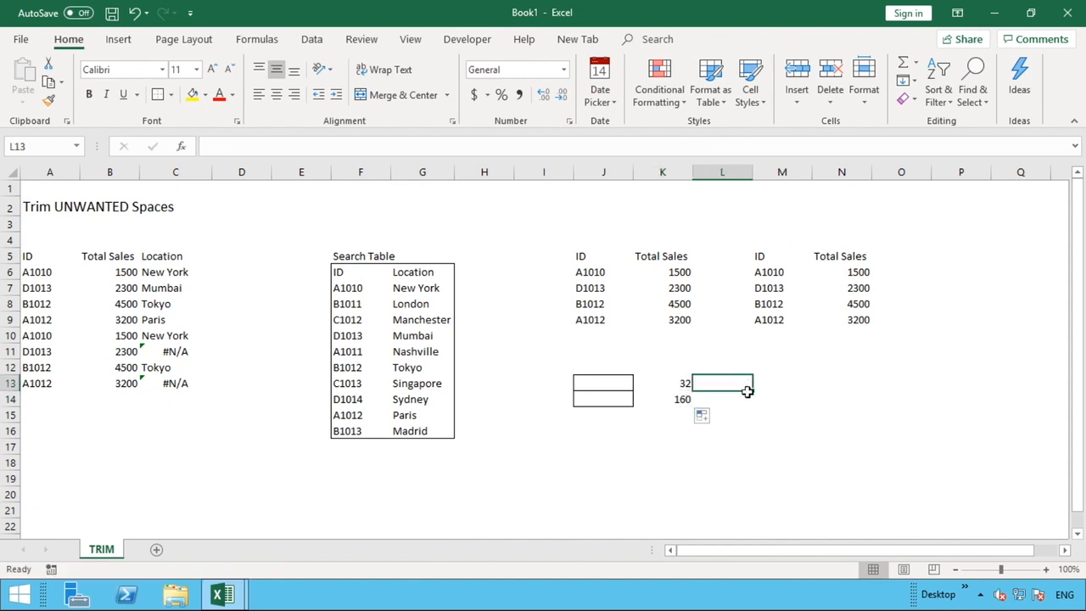
{"action": "left_click", "coordinate": [721, 399]}
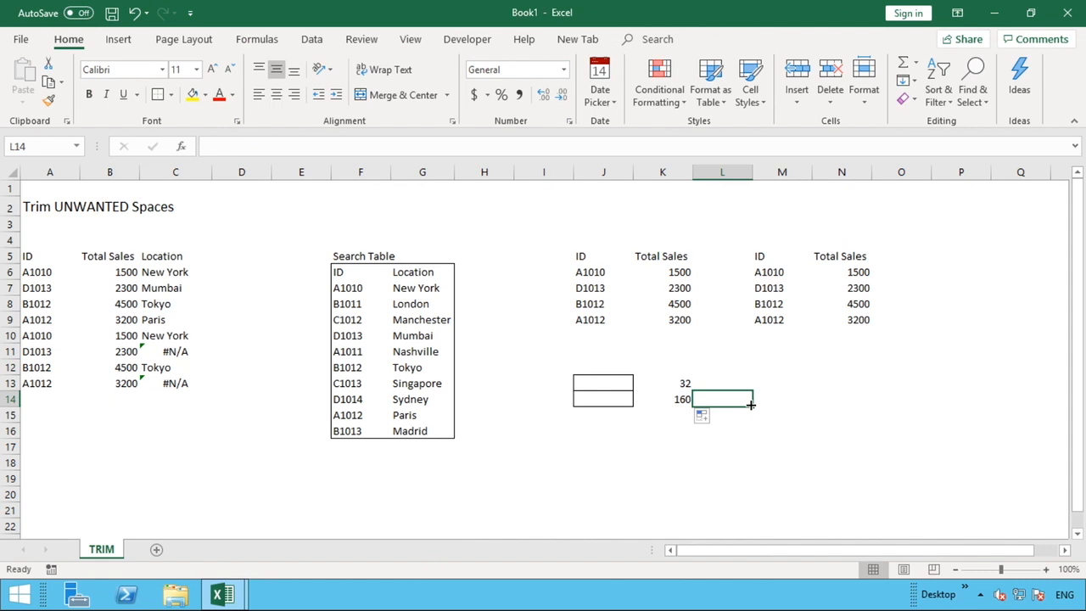
Step: Rewrite C6's lookup to use SUBSTITUTE(A6,CHAR(160),) in place of TRIM
{"action": "left_click", "coordinate": [174, 272]}
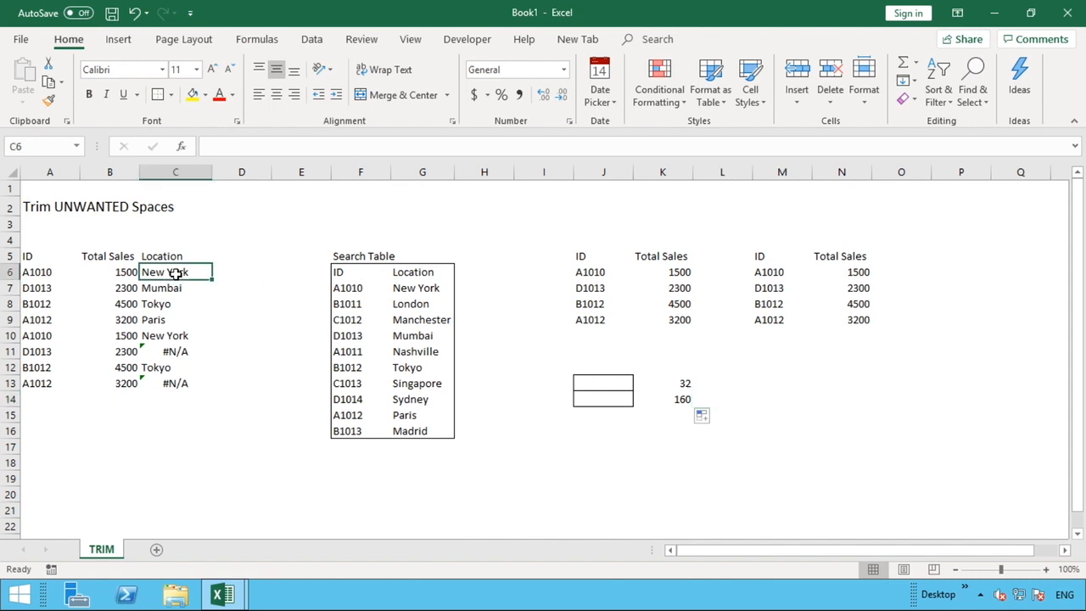
{"action": "left_click", "coordinate": [175, 271]}
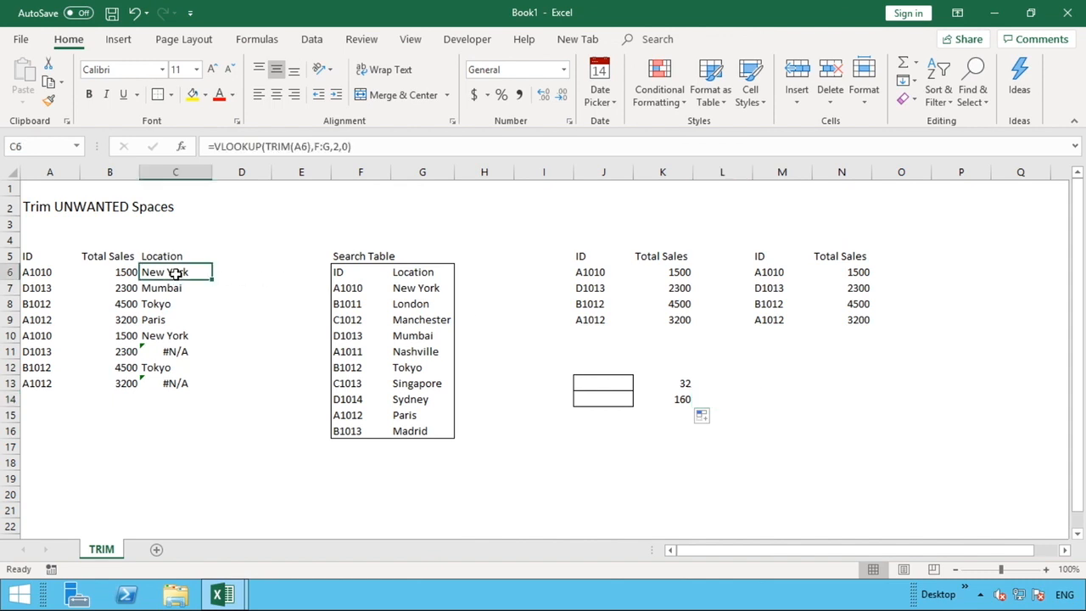
{"action": "mouse_move", "coordinate": [310, 146]}
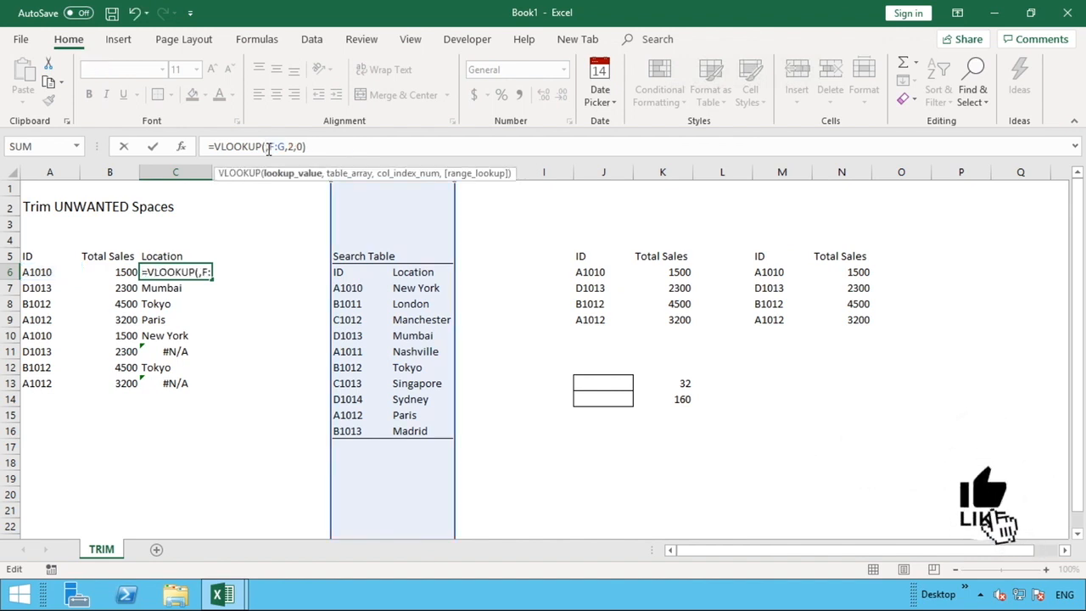
{"action": "type", "text": "SUBSTITUTE"}
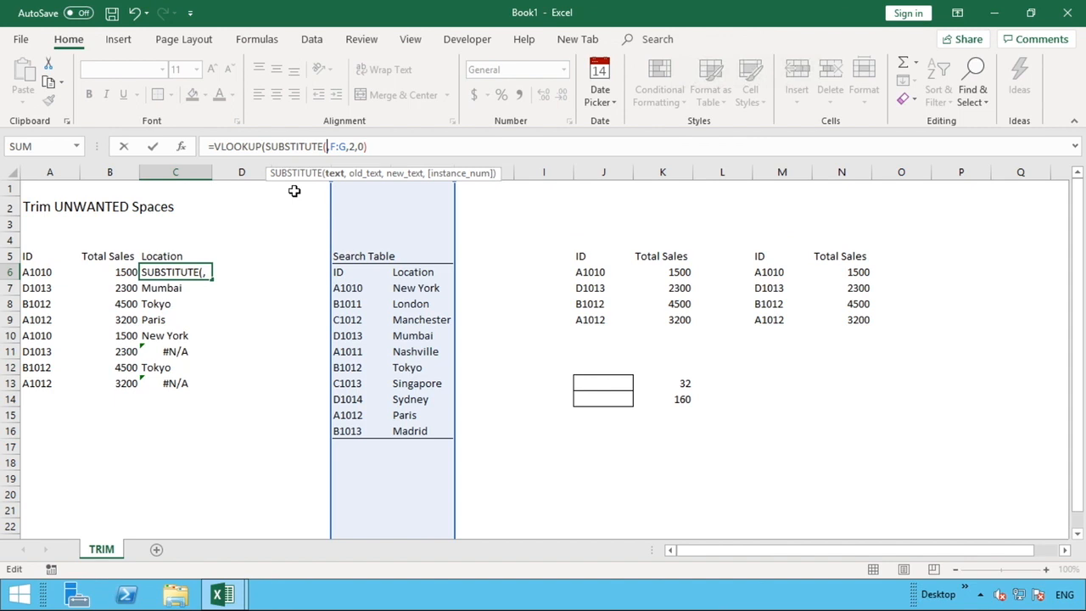
{"action": "left_click", "coordinate": [36, 272]}
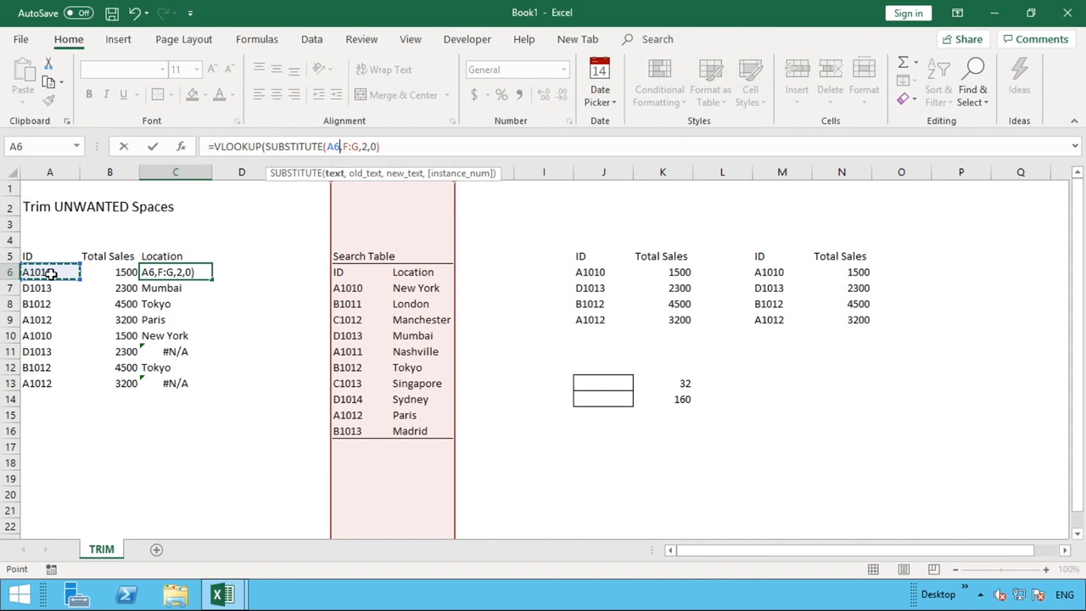
{"action": "type", "text": ","}
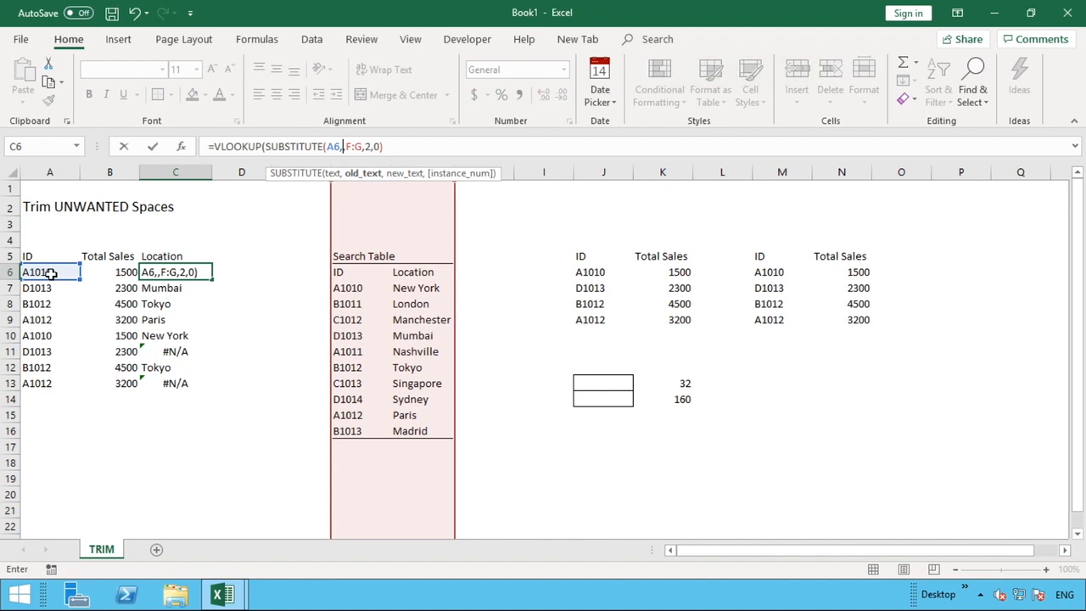
{"action": "type", "text": "CHAR(1"}
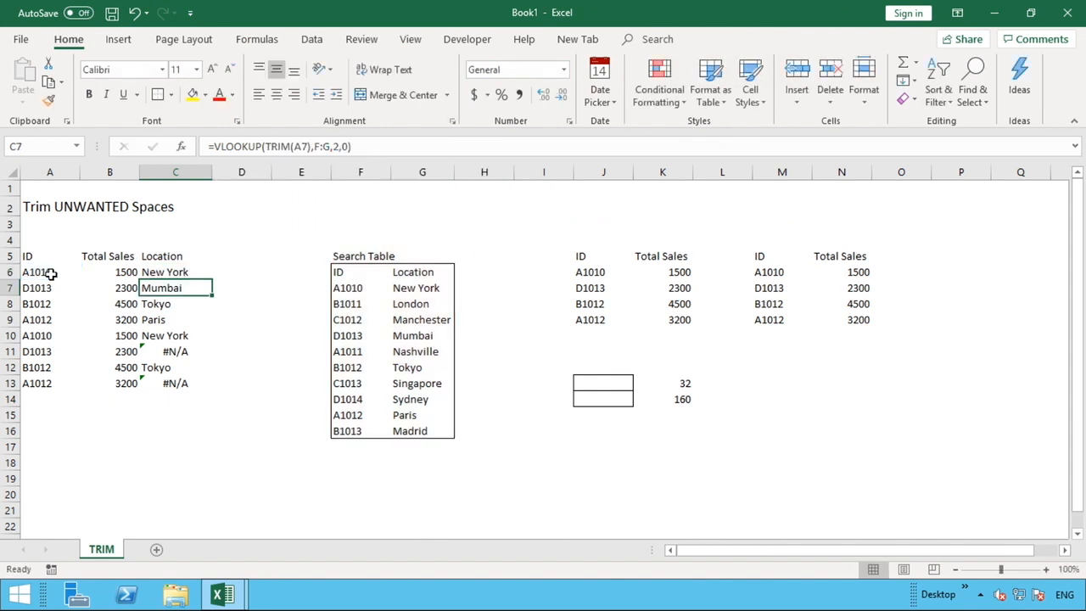
Step: Fill the SUBSTITUTE lookup from C6 to C13, then inspect the #N/A results in rows 10 and 12
{"action": "left_click", "coordinate": [174, 271]}
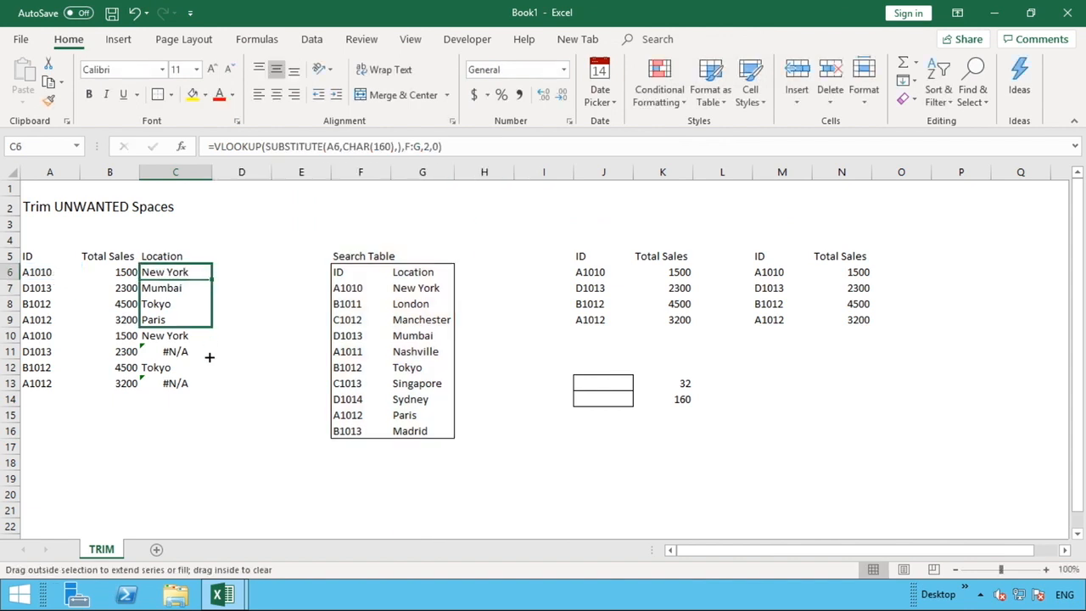
{"action": "left_click_drag", "start_coordinate": [210, 327], "coordinate": [210, 383]}
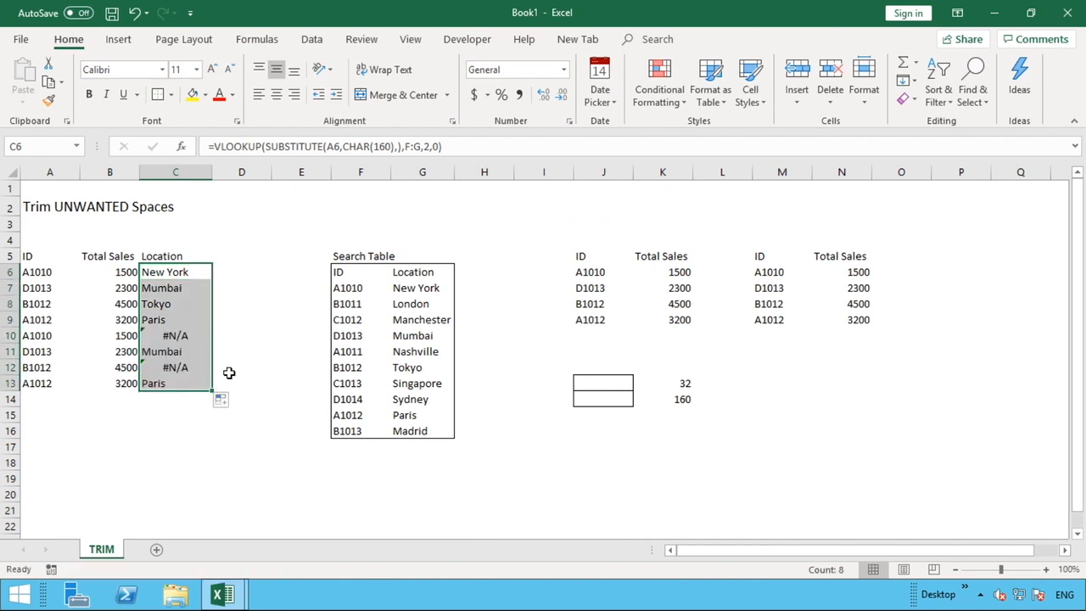
{"action": "mouse_move", "coordinate": [242, 375]}
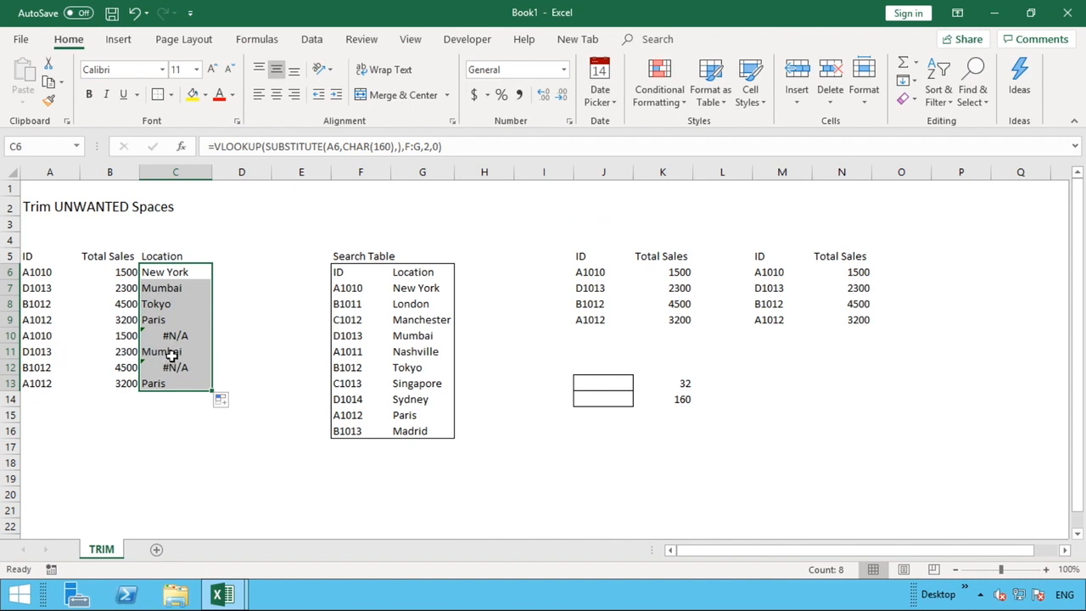
{"action": "left_click", "coordinate": [175, 382]}
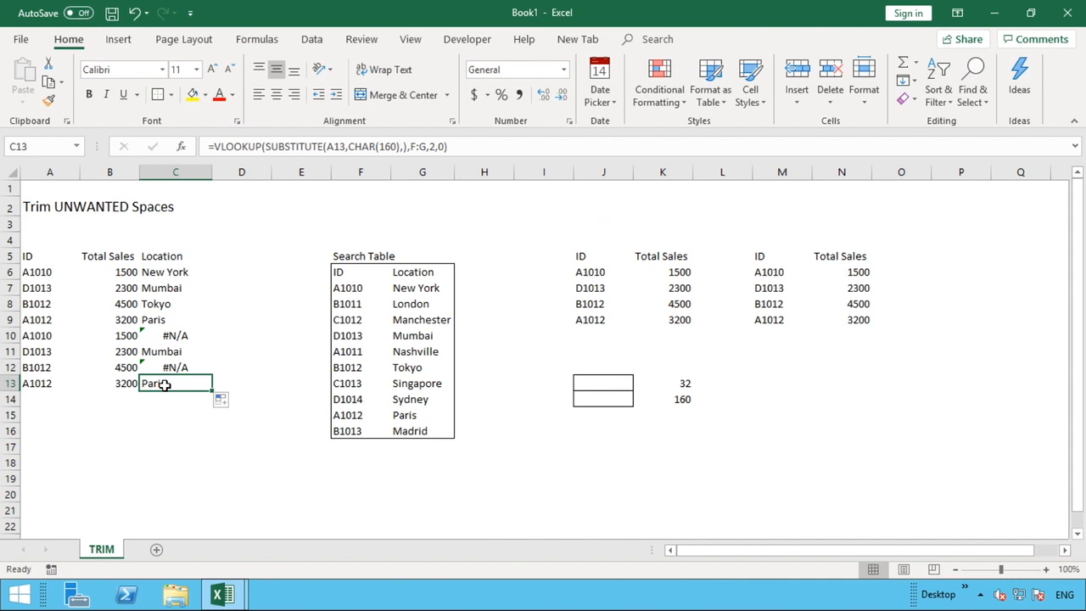
{"action": "left_click", "coordinate": [175, 336]}
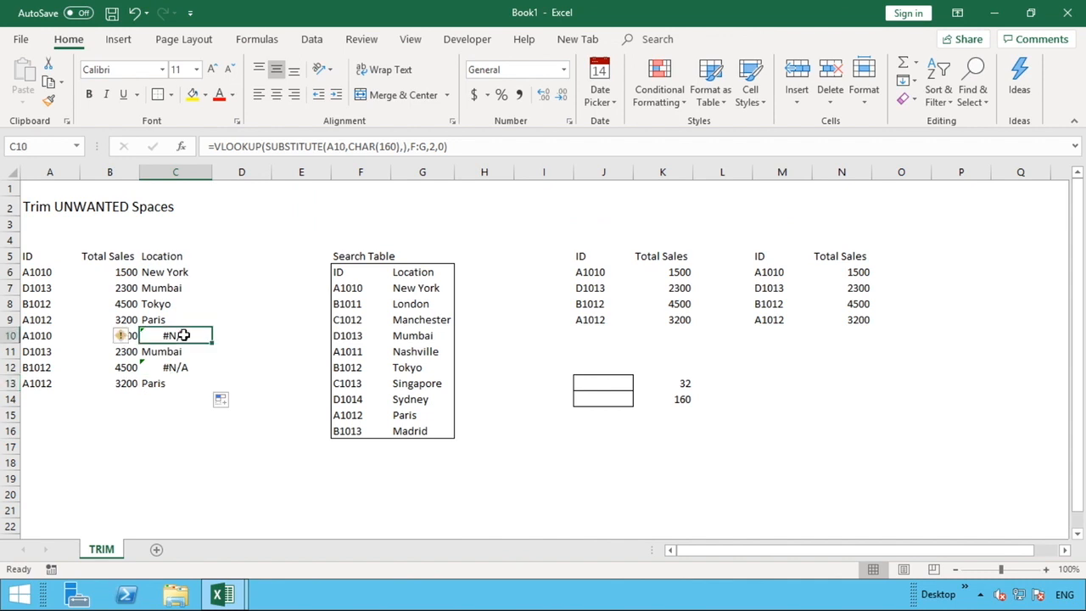
{"action": "left_click", "coordinate": [175, 366]}
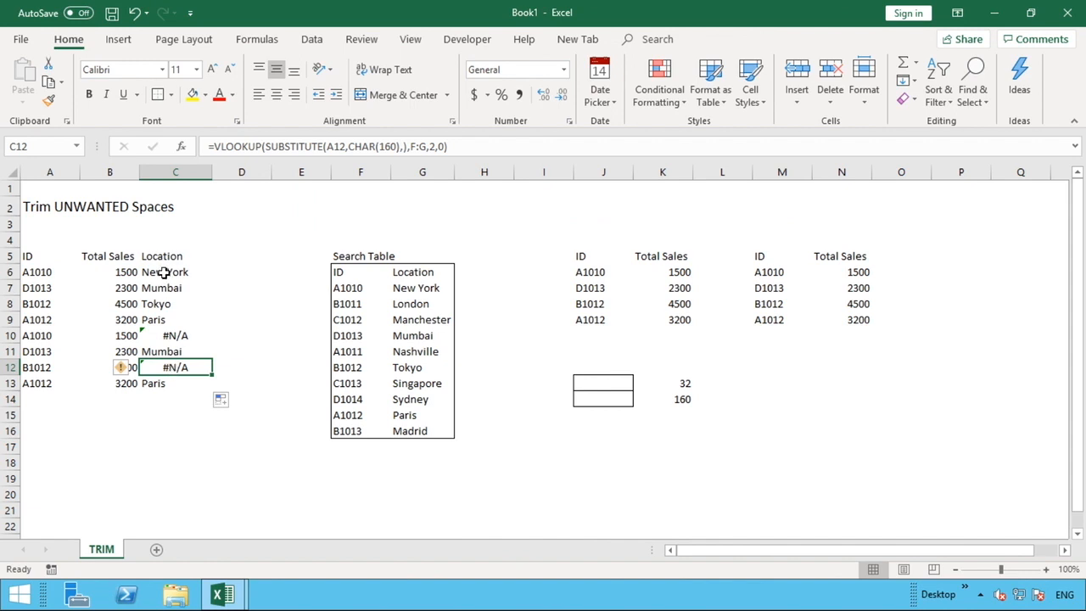
Step: Wrap SUBSTITUTE(A6,CHAR(160),) inside TRIM in the C6 lookup formula
{"action": "left_click", "coordinate": [175, 271]}
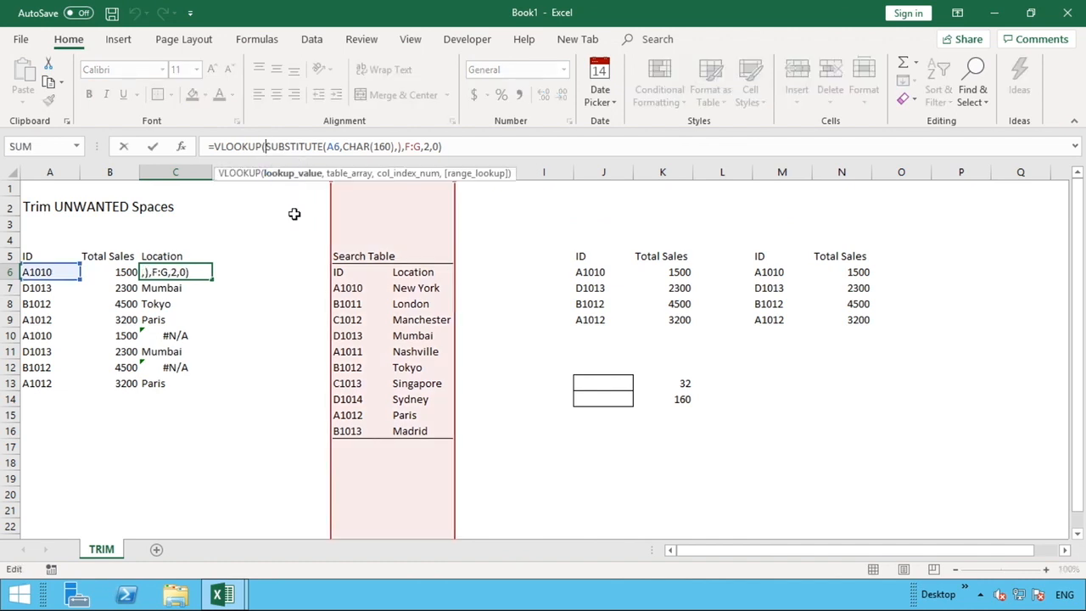
{"action": "type", "text": "TRIM"}
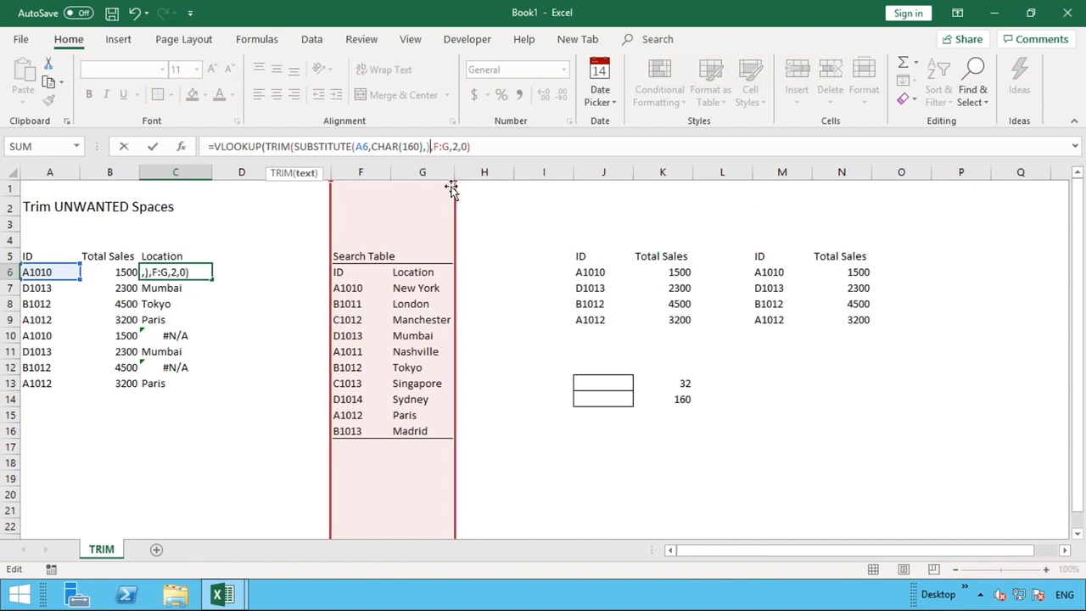
{"action": "type", "text": ")"}
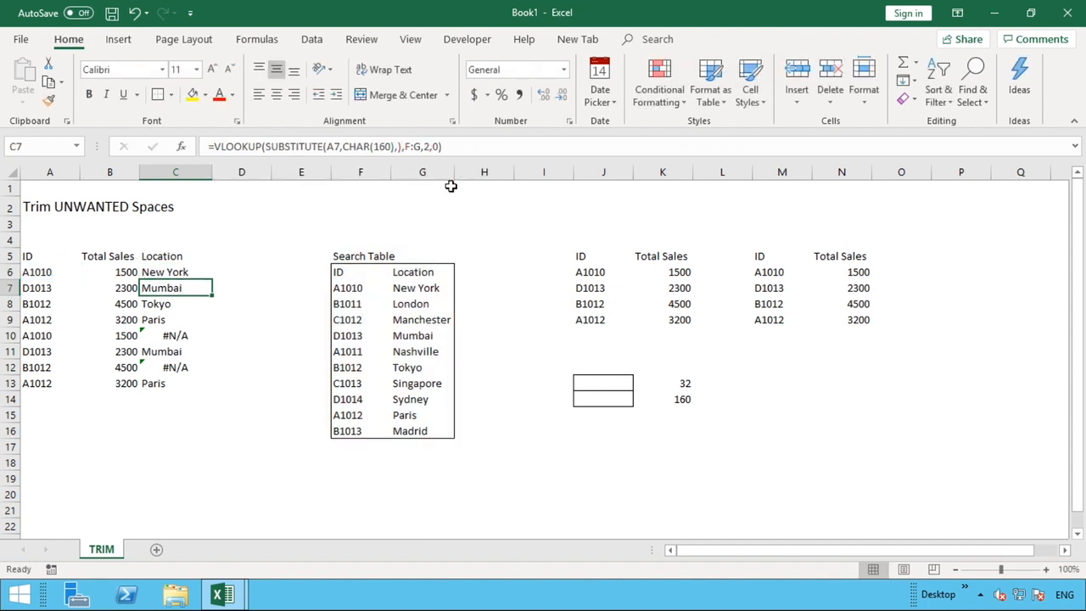
{"action": "left_click", "coordinate": [175, 272]}
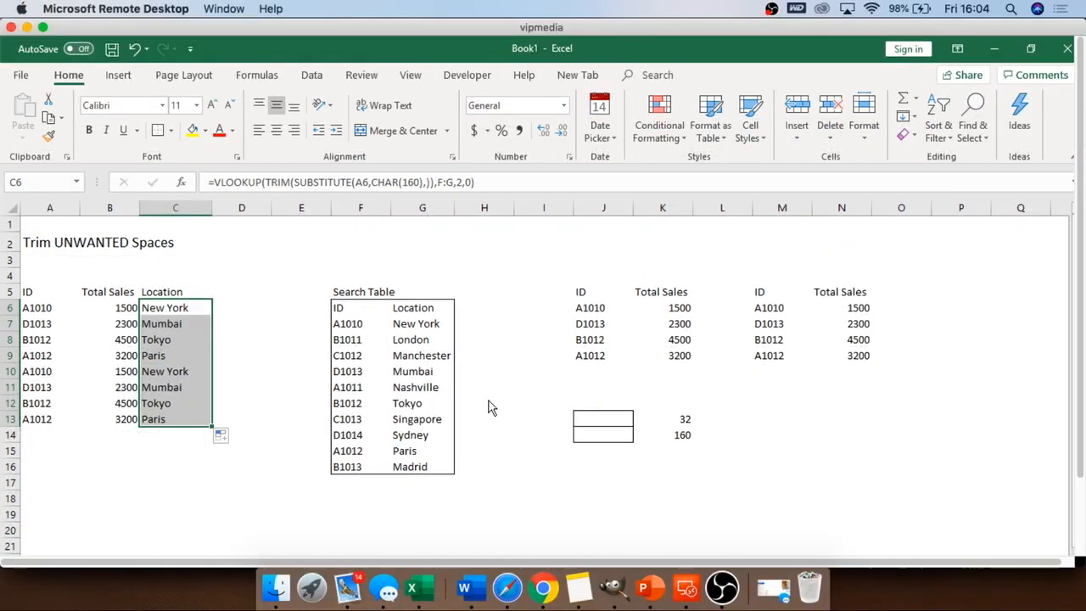
Step: Browse the Essential Excel channel's videos and playlists, then return to its home page
{"action": "left_click", "coordinate": [722, 587]}
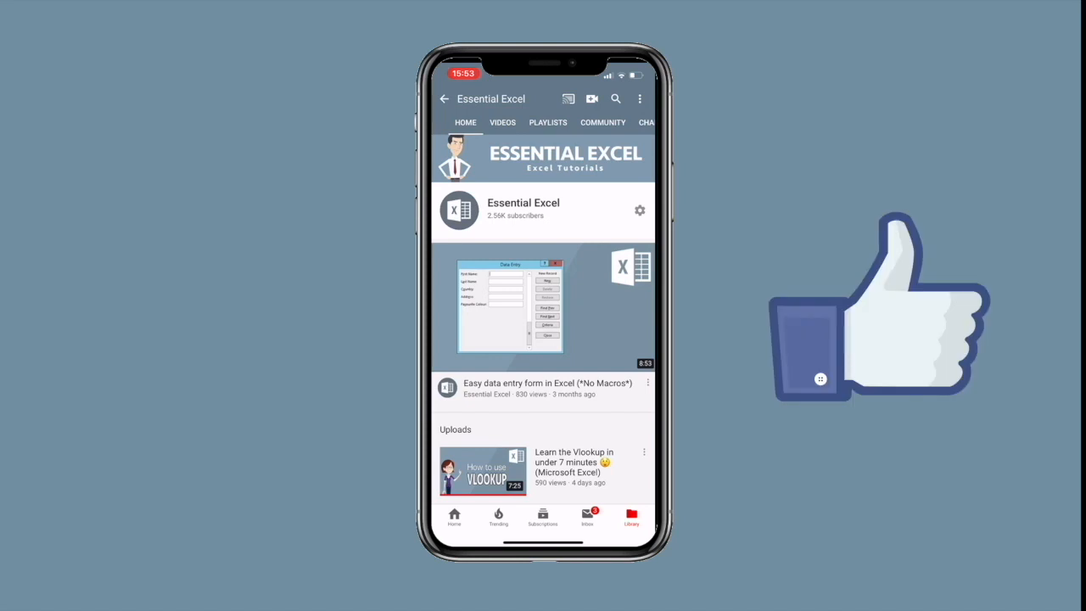
{"action": "left_click", "coordinate": [502, 122]}
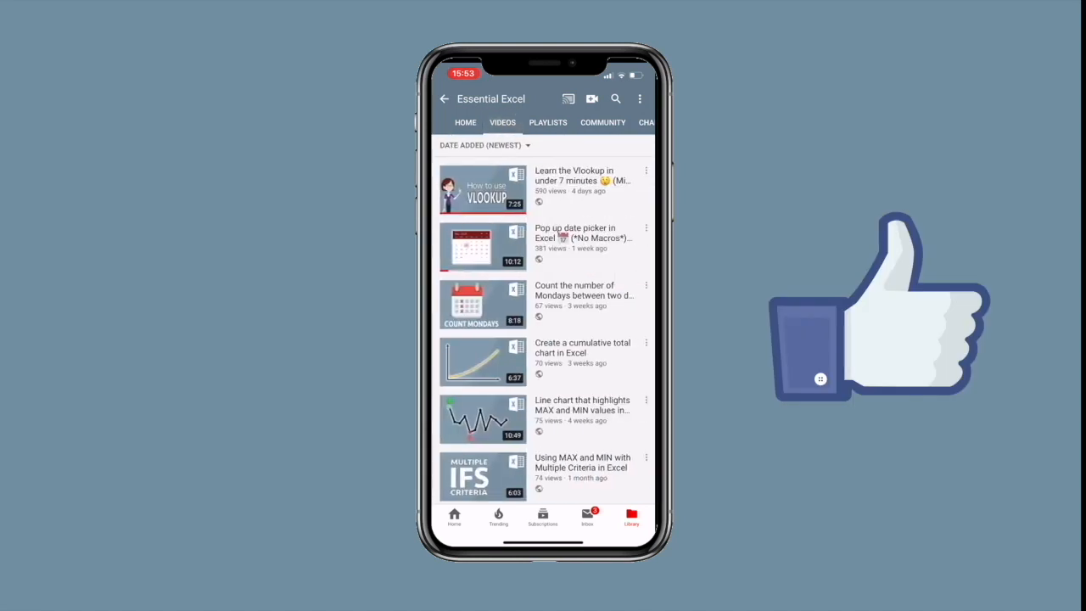
{"action": "scroll", "scroll_direction": "down", "scroll_amount": 3}
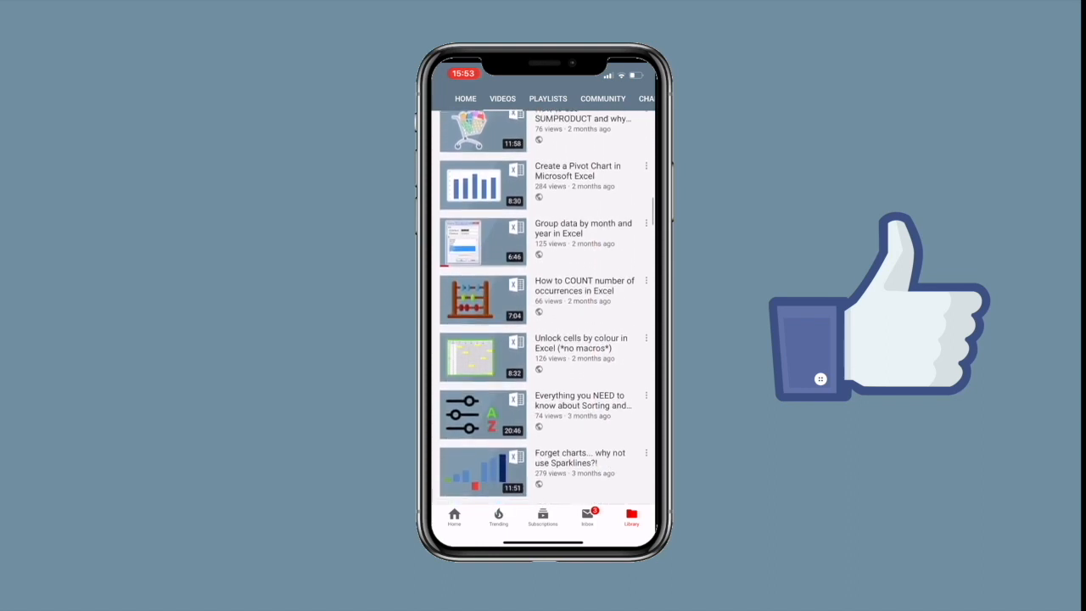
{"action": "left_click", "coordinate": [542, 98]}
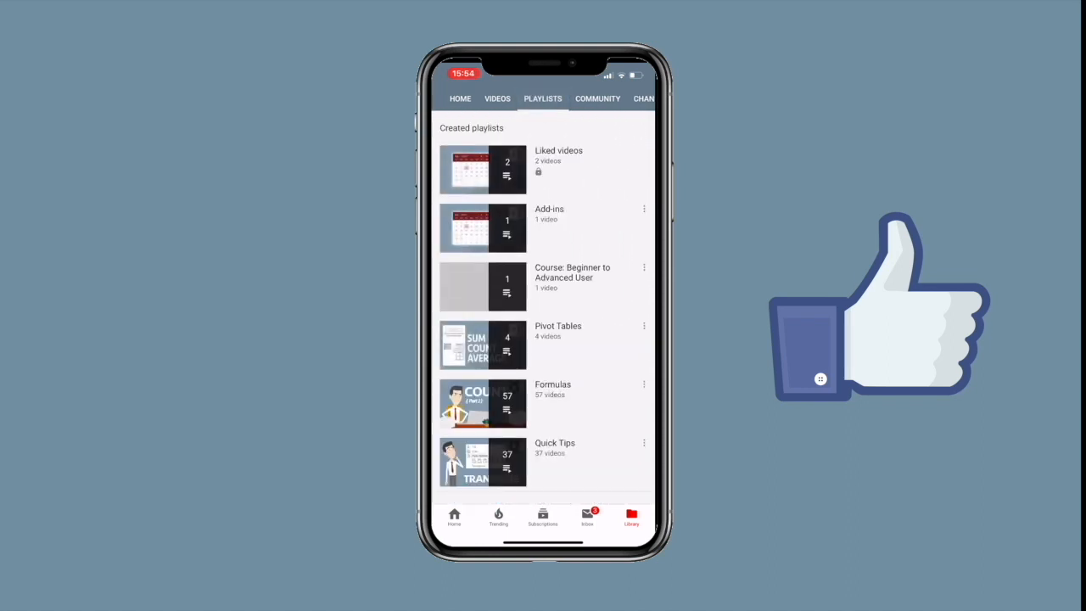
{"action": "left_click", "coordinate": [464, 98]}
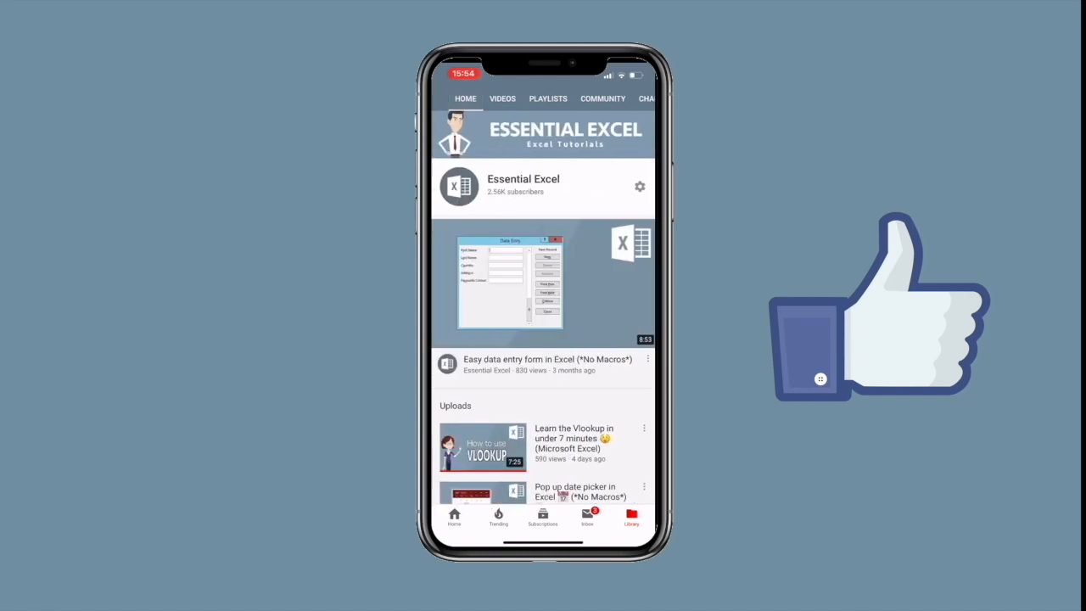